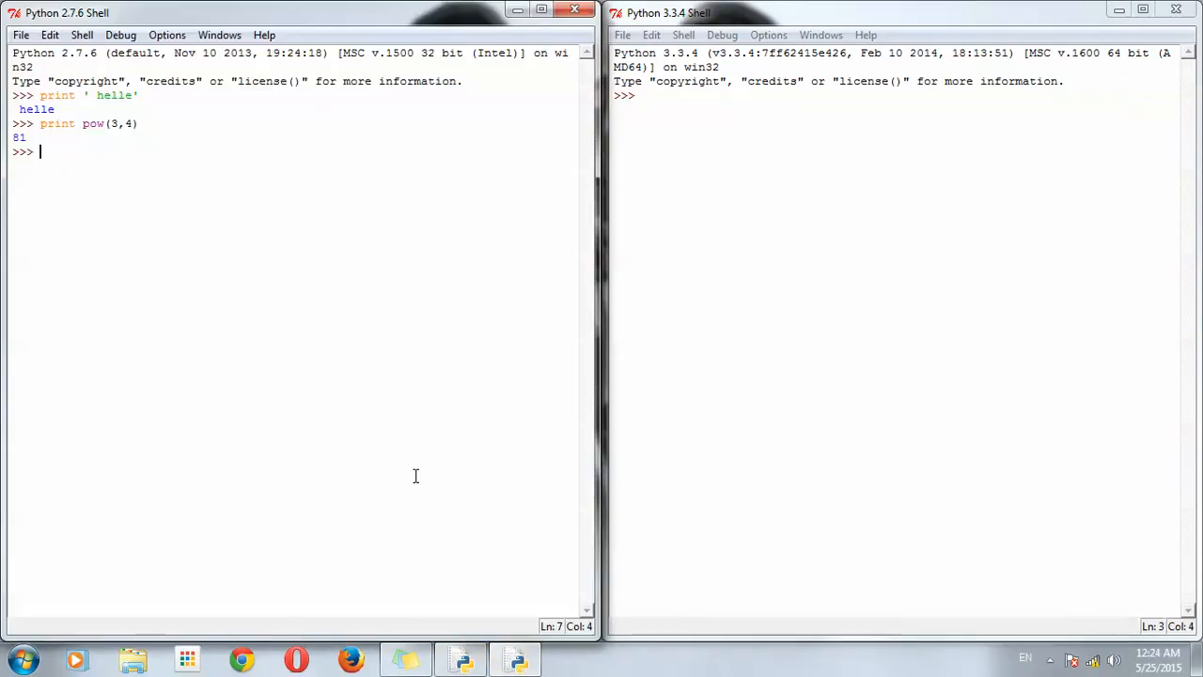
pyautogui.moveTo(414, 482)
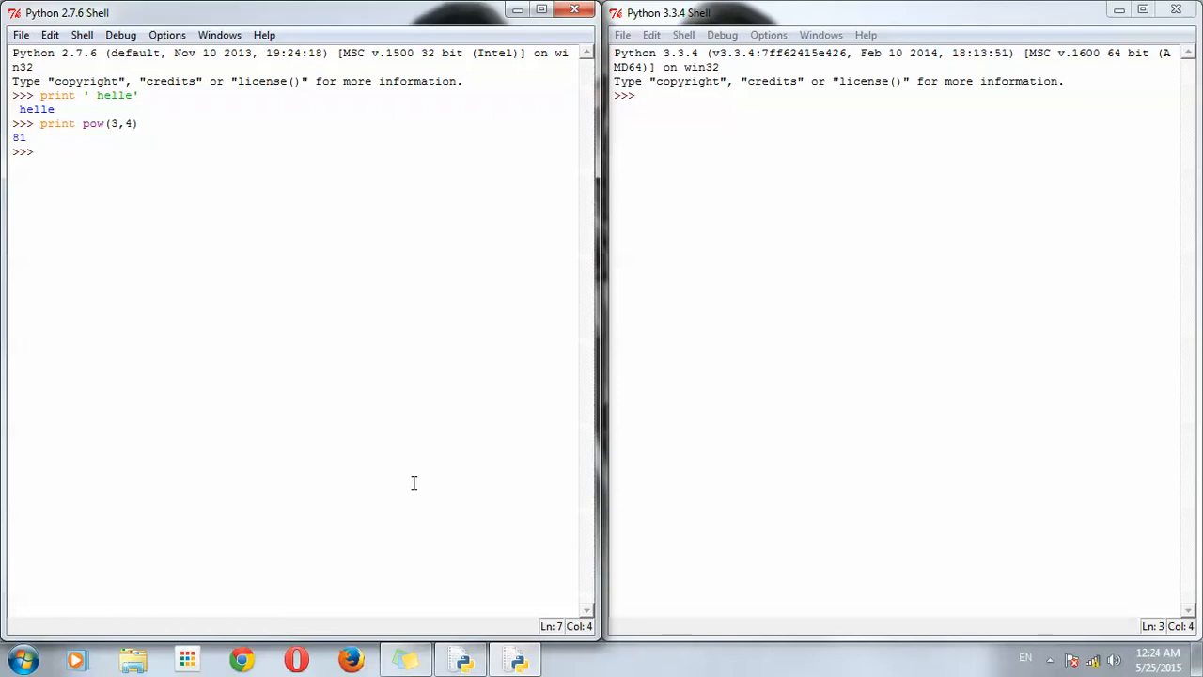
pyautogui.moveTo(164, 227)
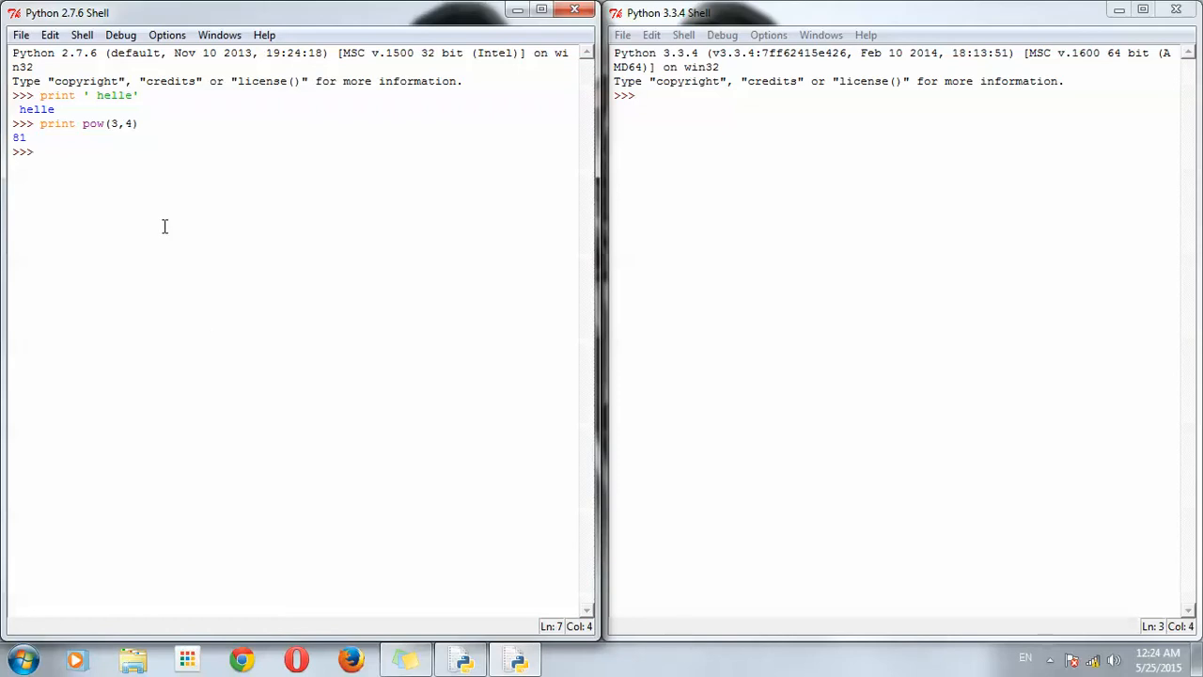
pyautogui.moveTo(836, 290)
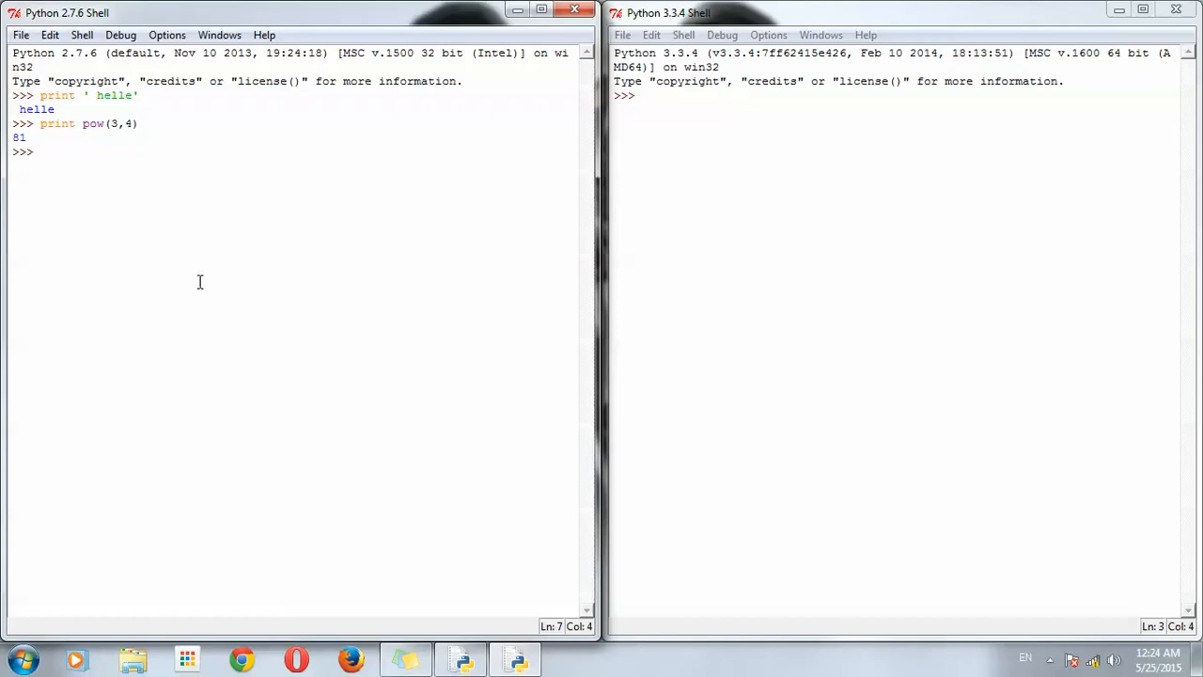
# In the 2.7 shell, print 'hello' with single quotes, then "hello" with double quotes.
pyautogui.write('print')
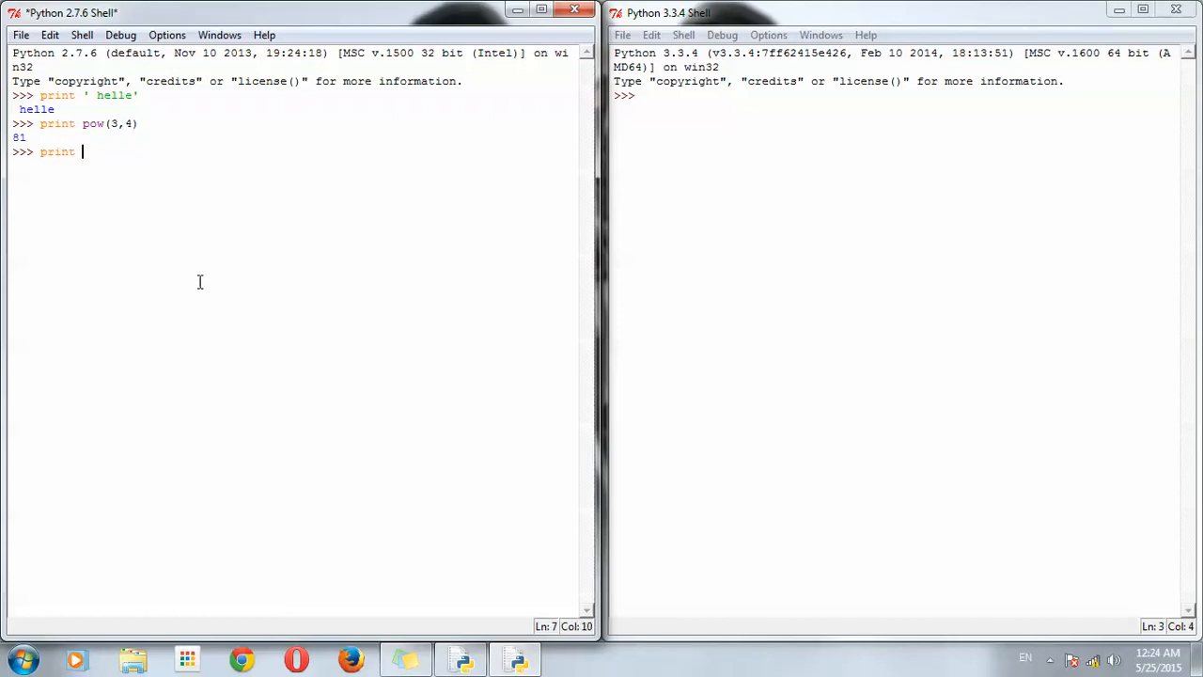
pyautogui.write("'hello")
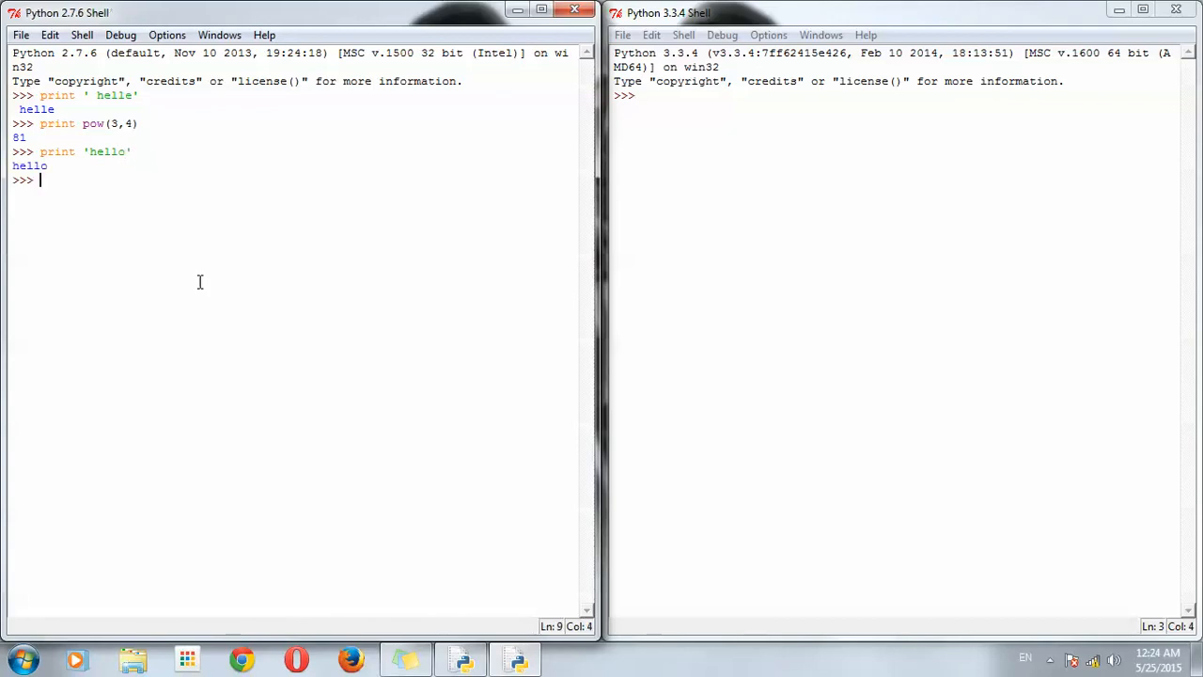
pyautogui.write('print')
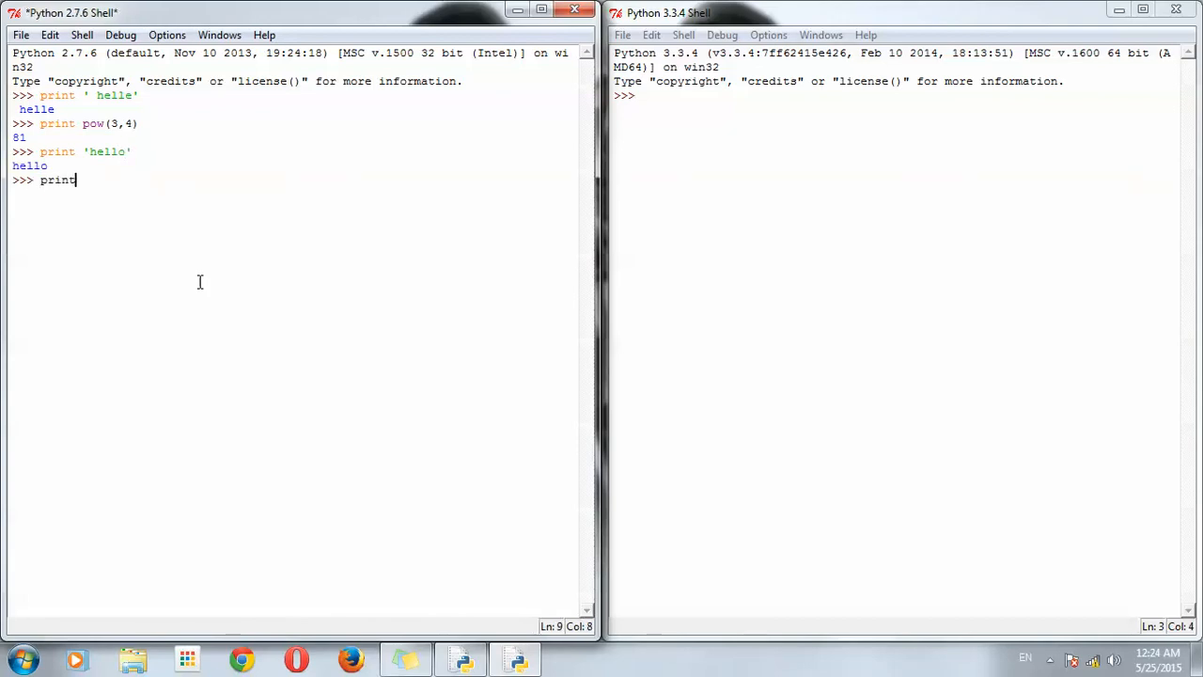
pyautogui.write('"hello')
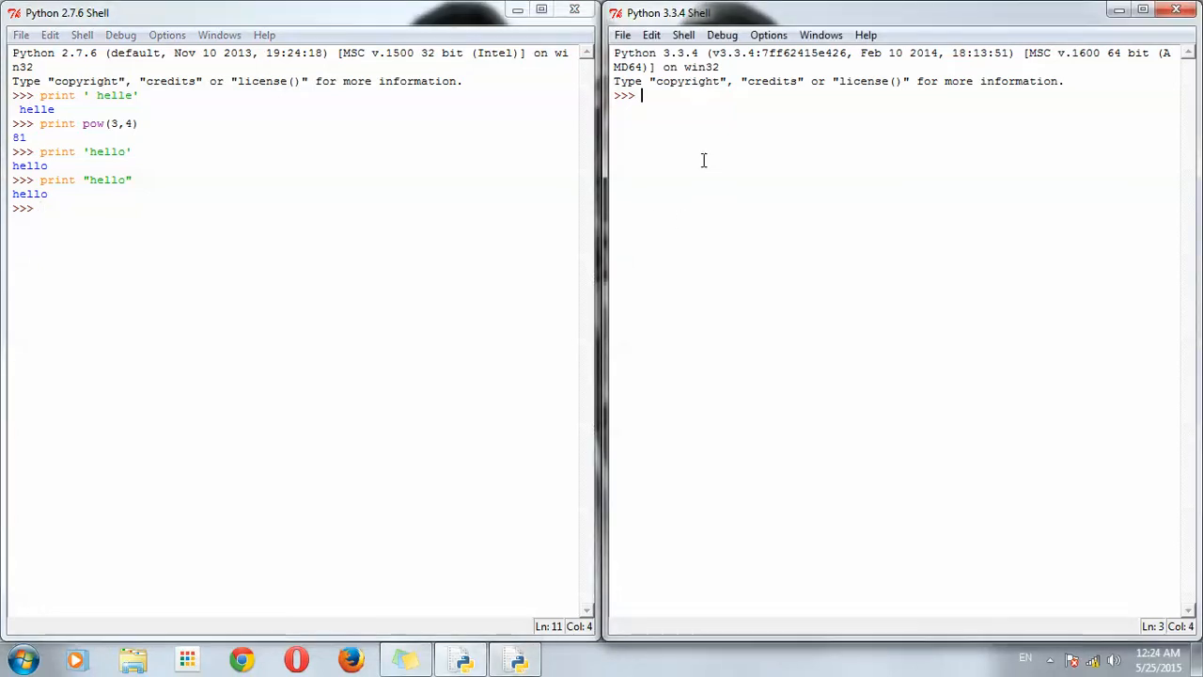
pyautogui.moveTo(708, 243)
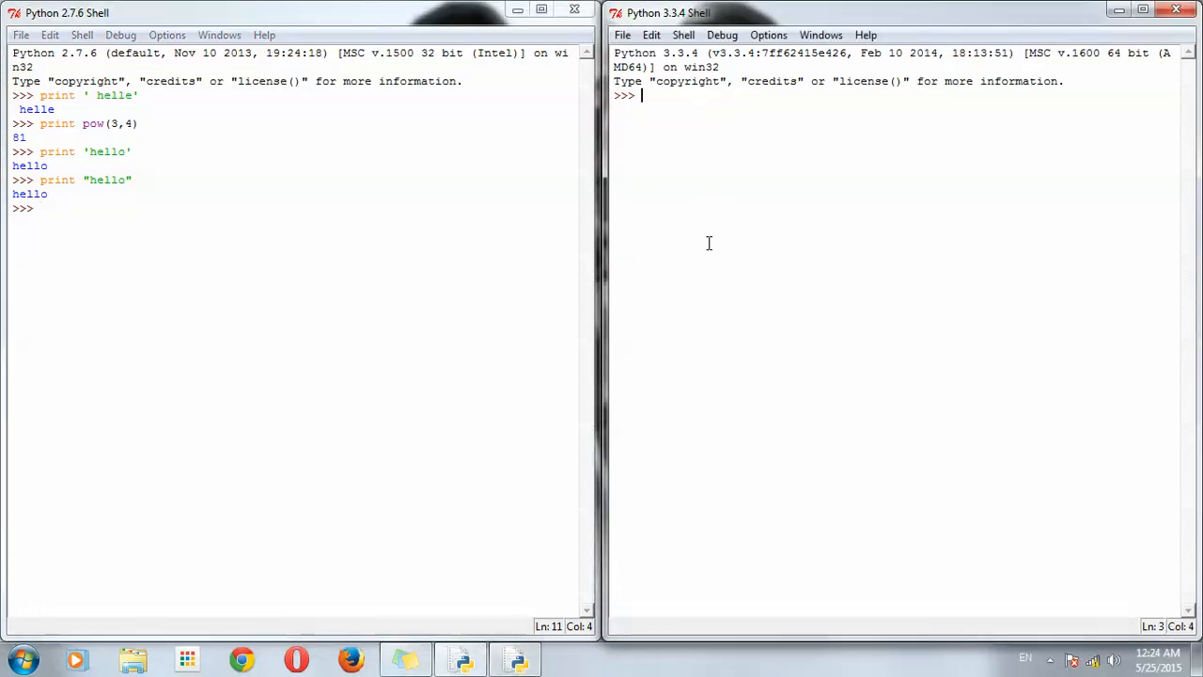
# Enter print 'hello' and print"hello" in the 3.3 shell, producing two SyntaxErrors.
pyautogui.write('print')
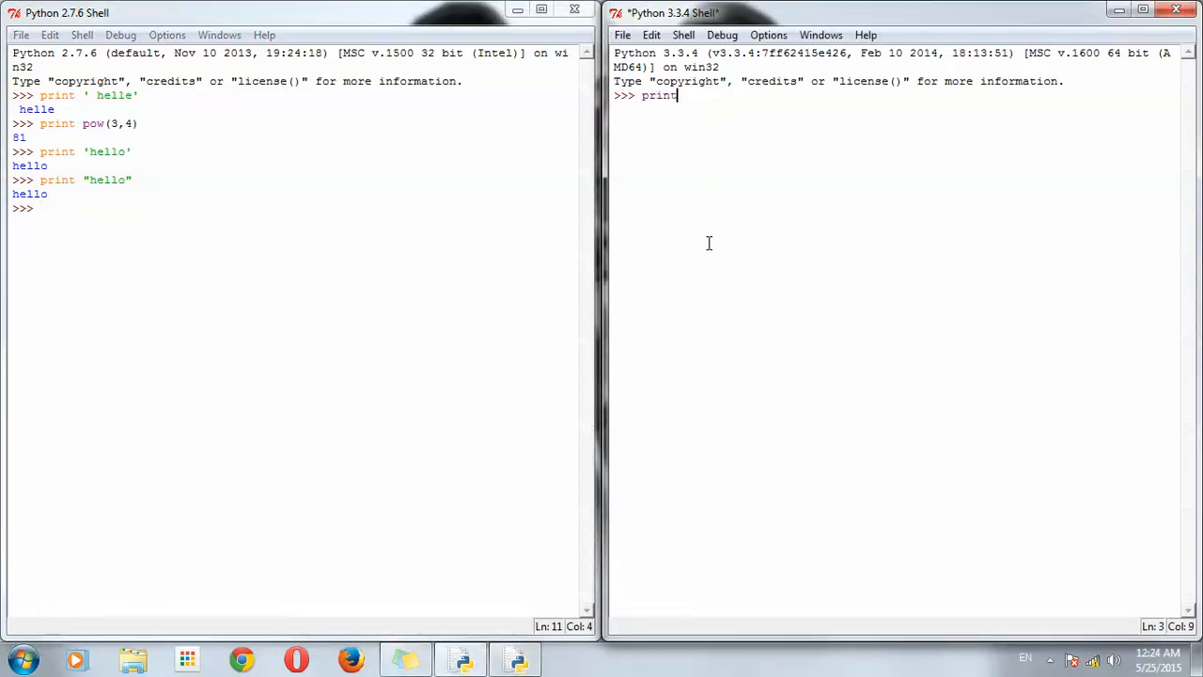
pyautogui.write("'hello")
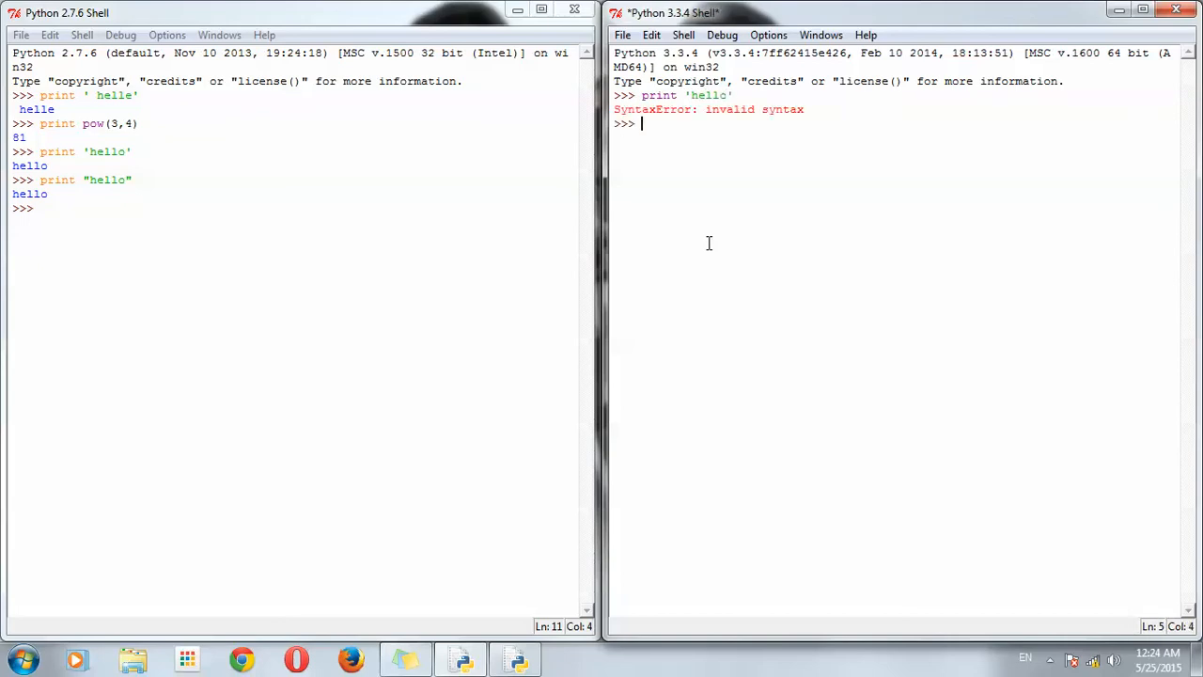
pyautogui.write('print"hello')
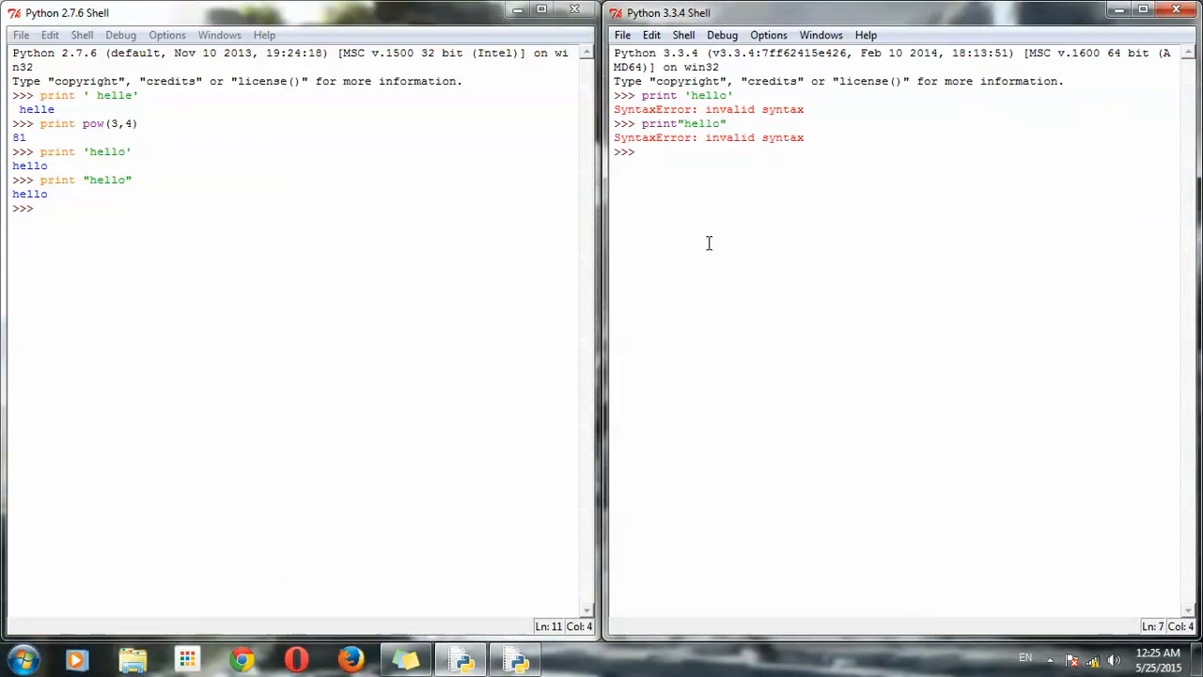
pyautogui.write('print')
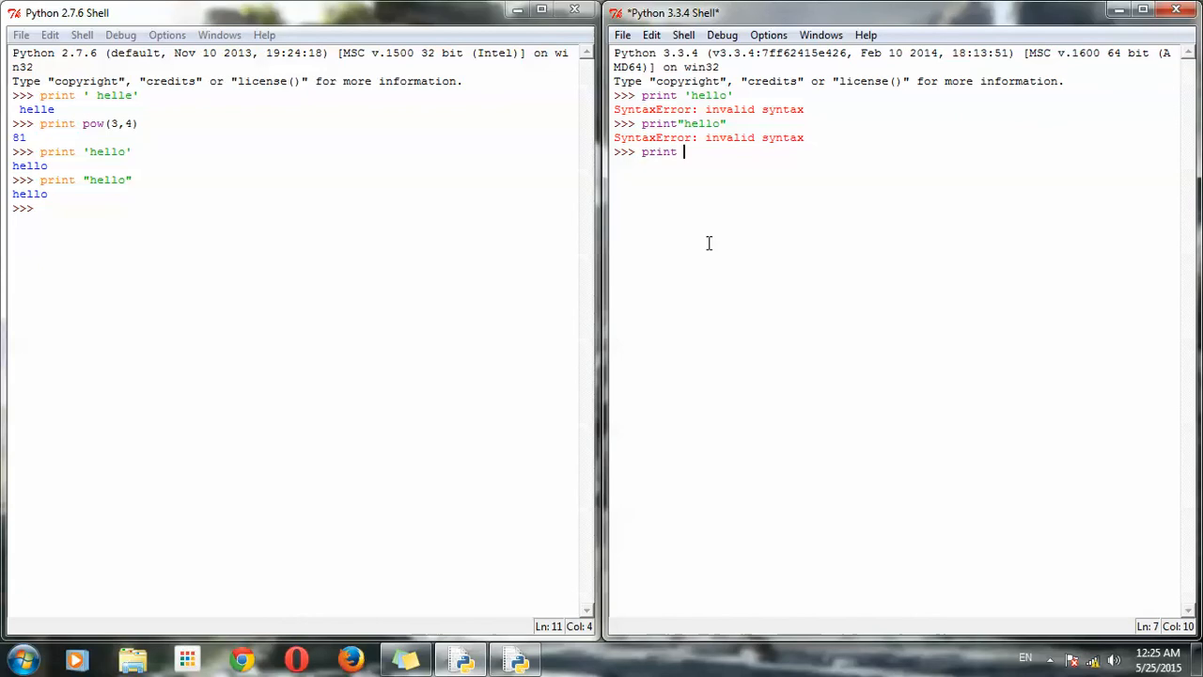
# Print "hello" in the 3.3 shell using print ("hello") with parentheses.
pyautogui.write('()')
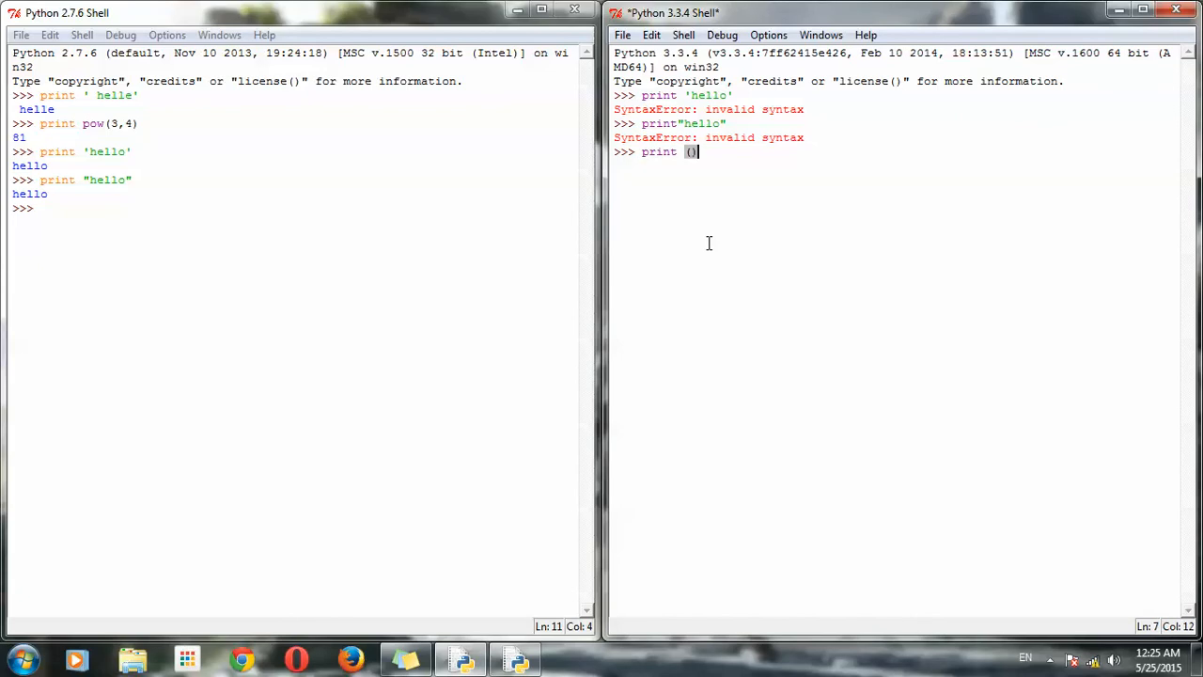
pyautogui.press('Backspace')
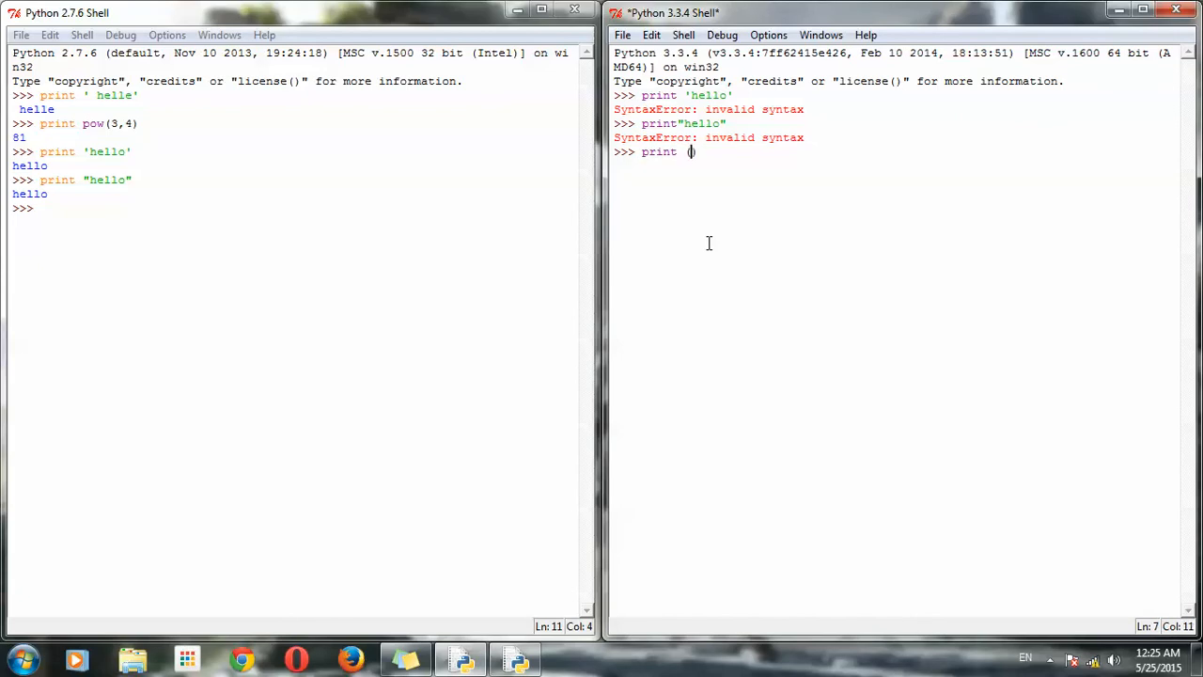
pyautogui.write('"')
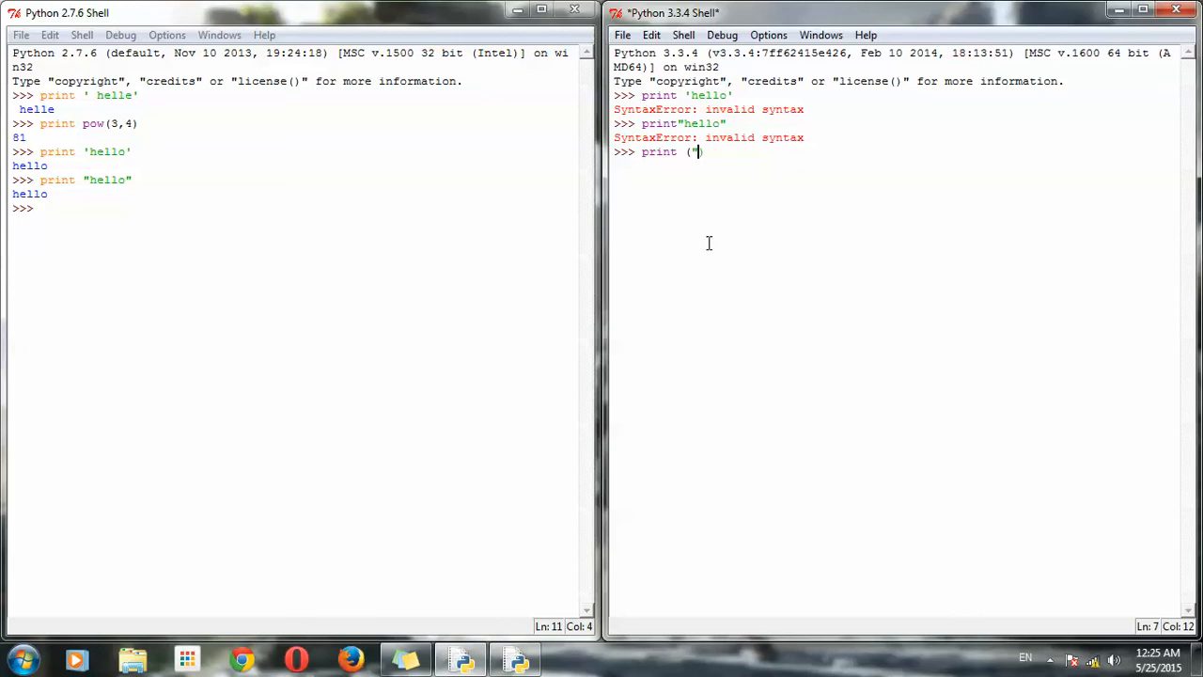
pyautogui.write('hello")')
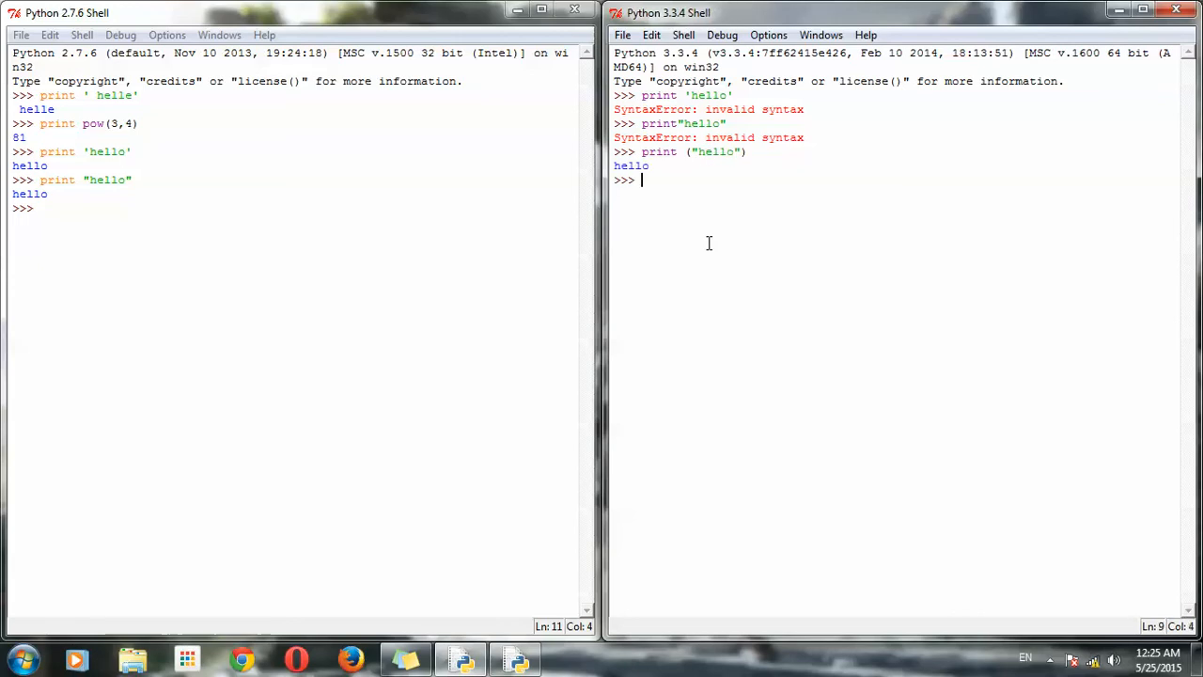
# Print ('hello'), inserting the missing opening parenthesis before the quote.
pyautogui.write('print')
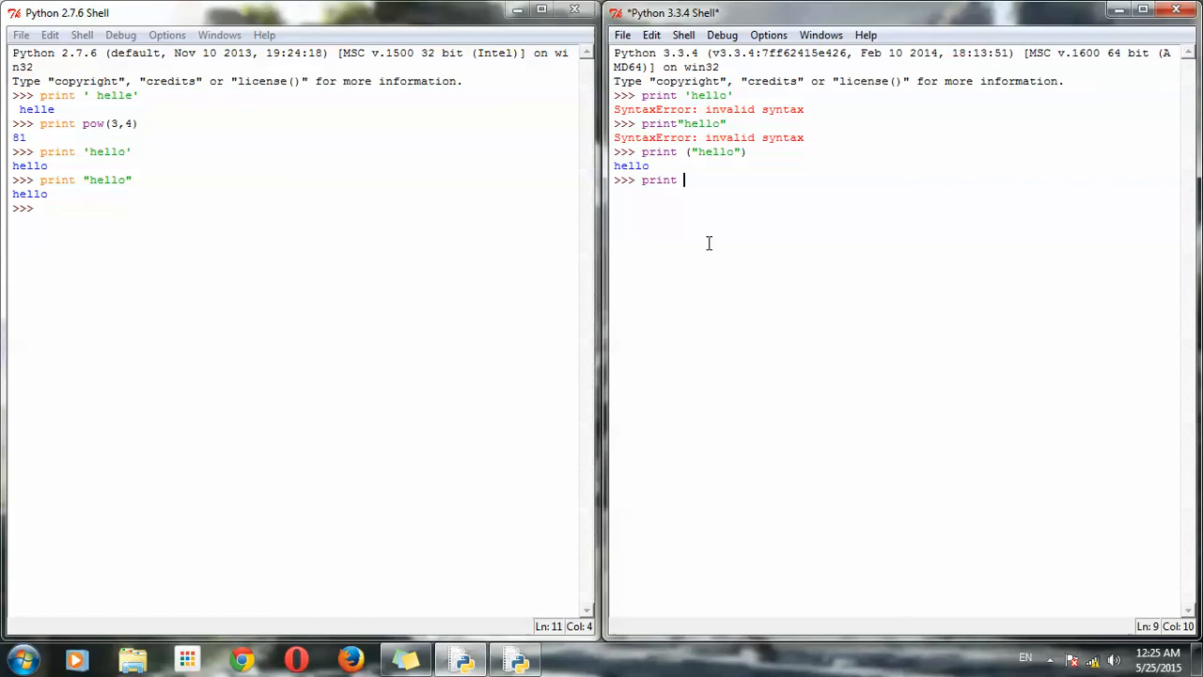
pyautogui.write("'h")
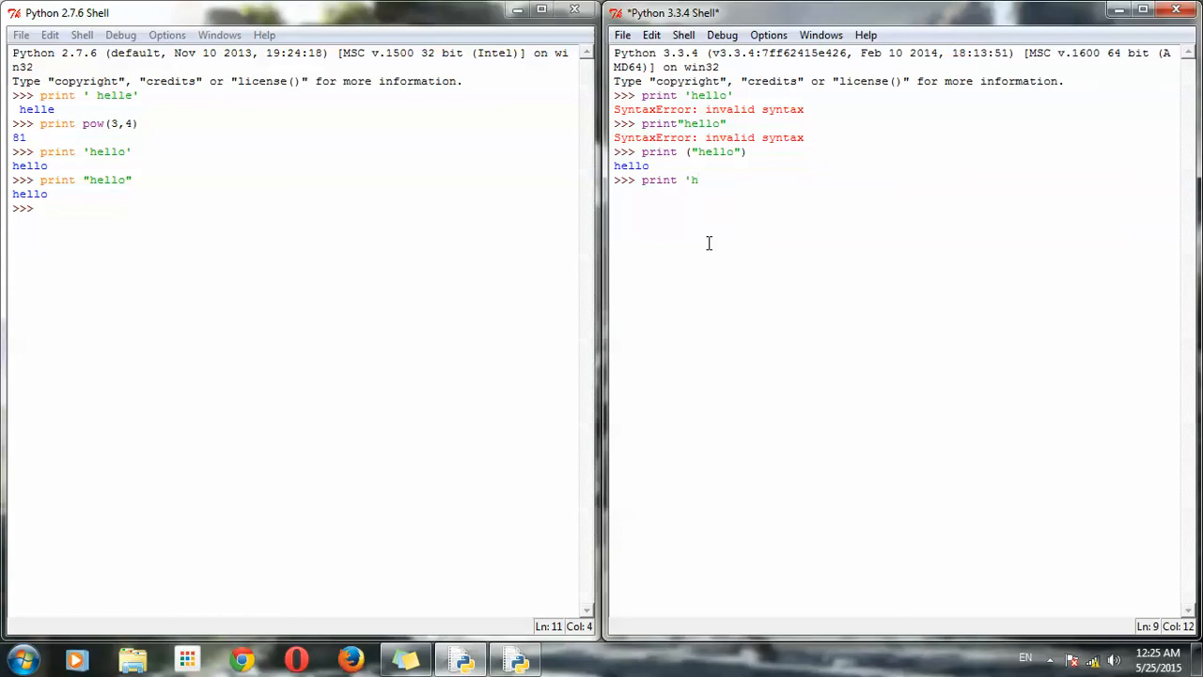
pyautogui.write("ello'")
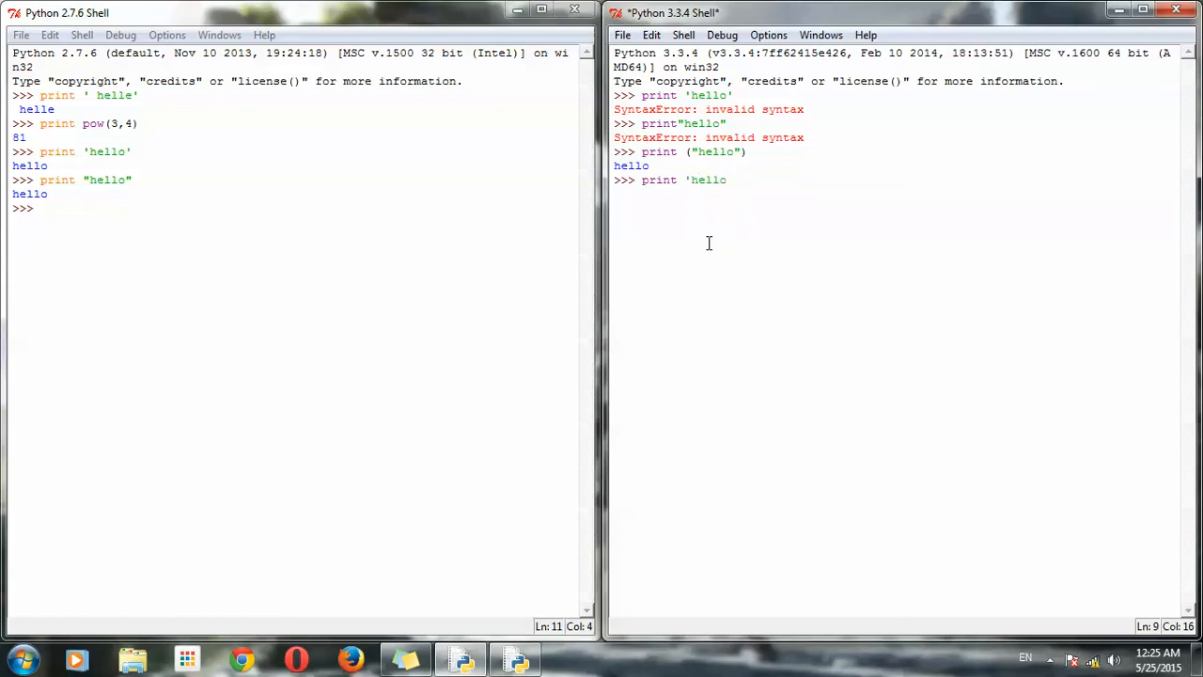
pyautogui.write(')')
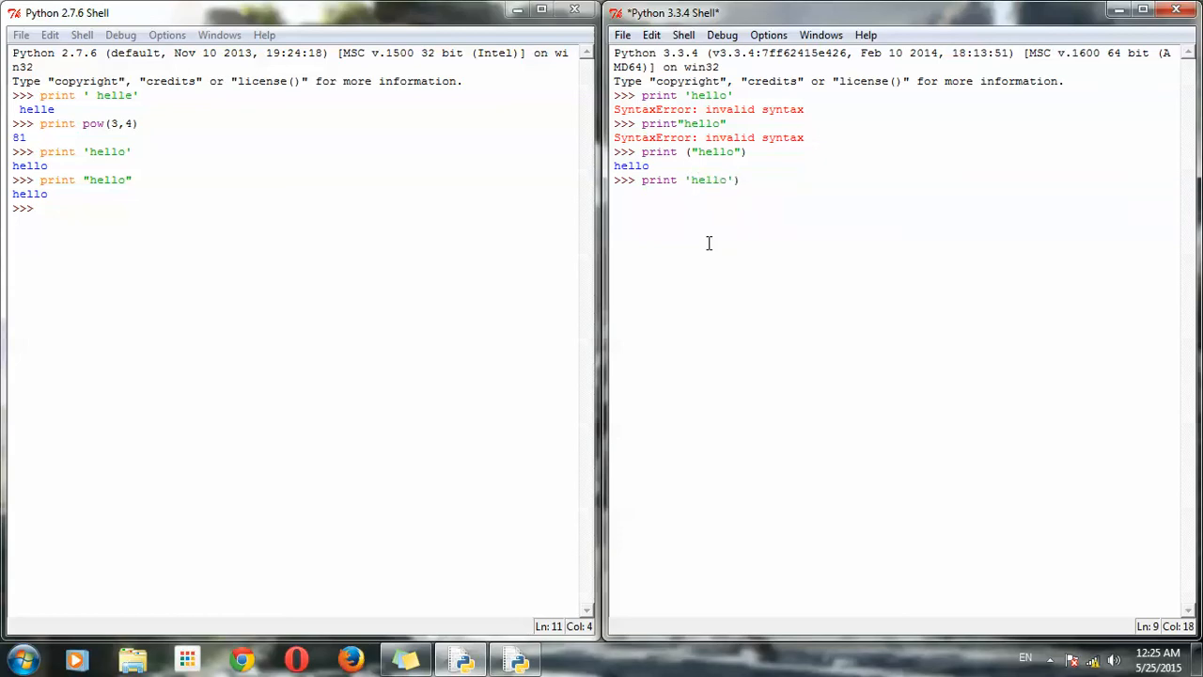
pyautogui.click(683, 180)
pyautogui.write('(')
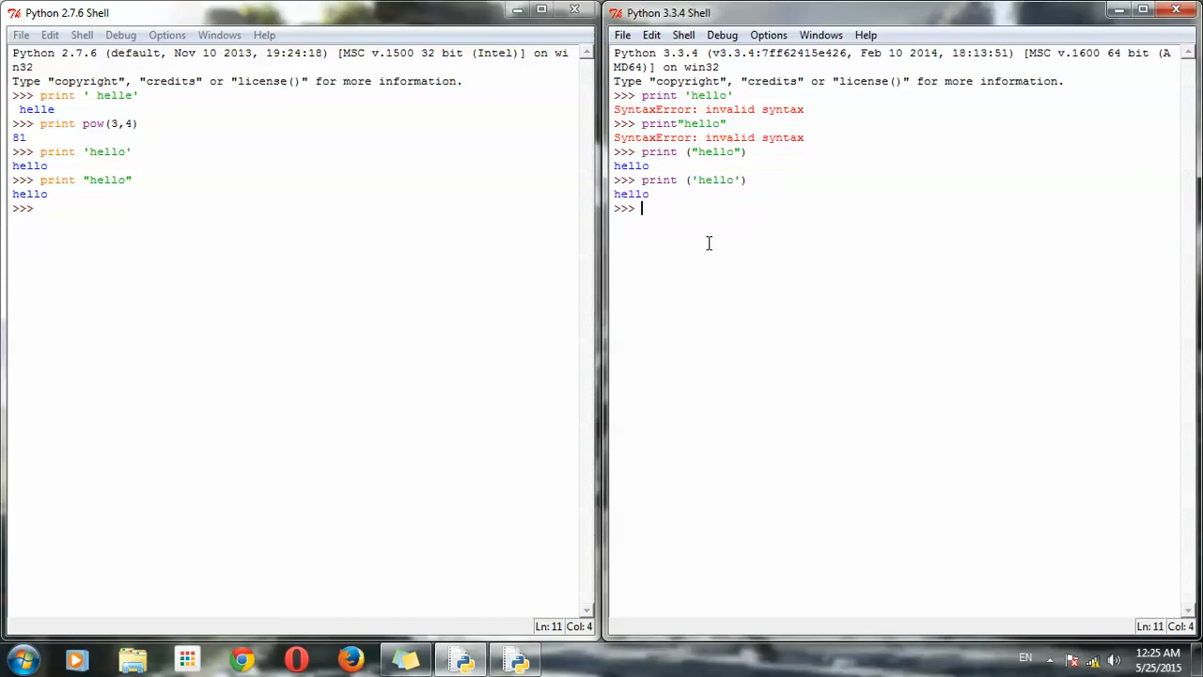
pyautogui.write('print')
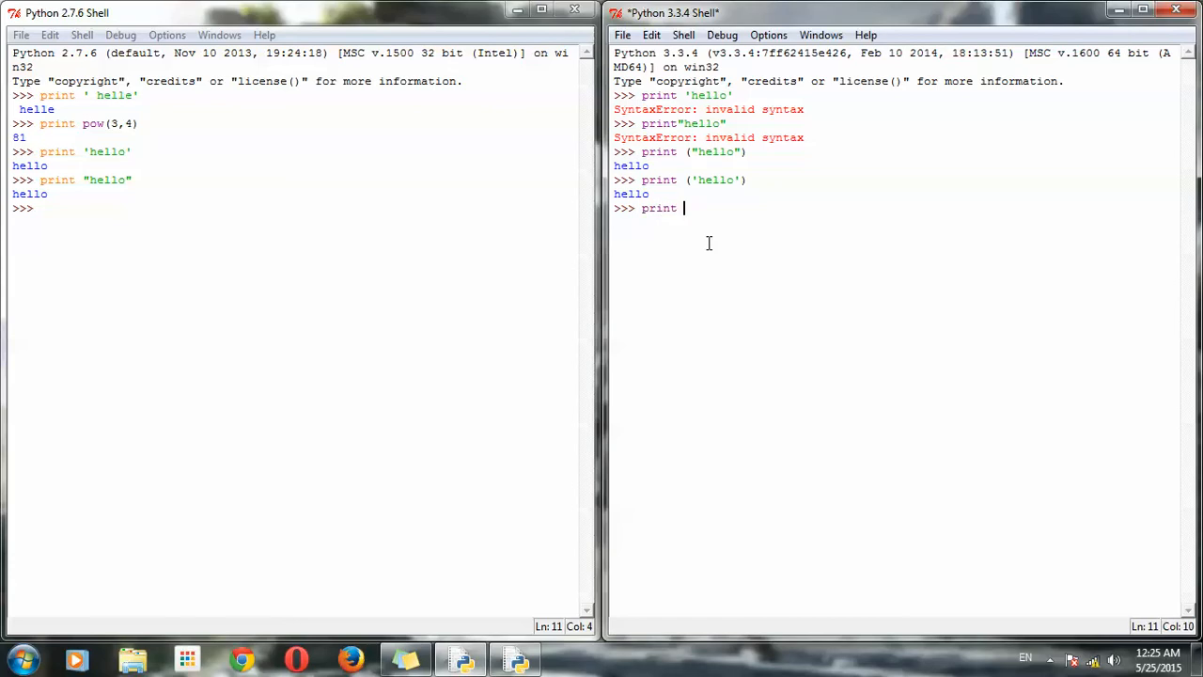
# Enter print (pow(3,4)) in the 3.3 shell to output 81.
pyautogui.write('(p')
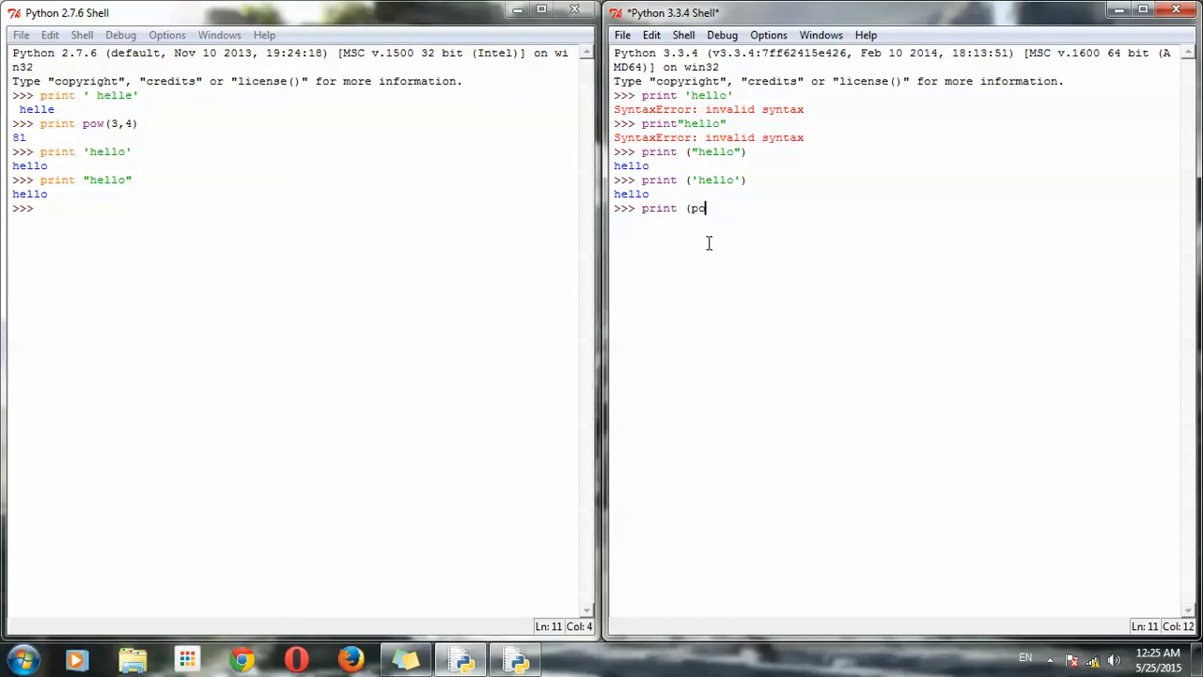
pyautogui.write('ow(')
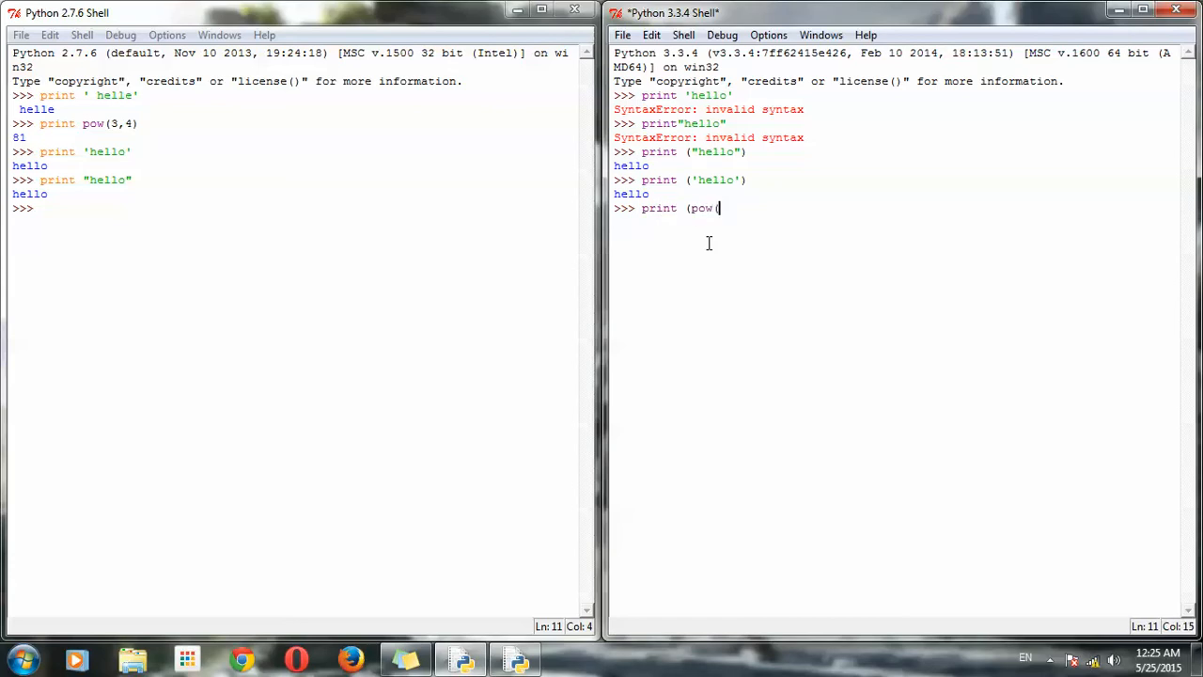
pyautogui.write('3')
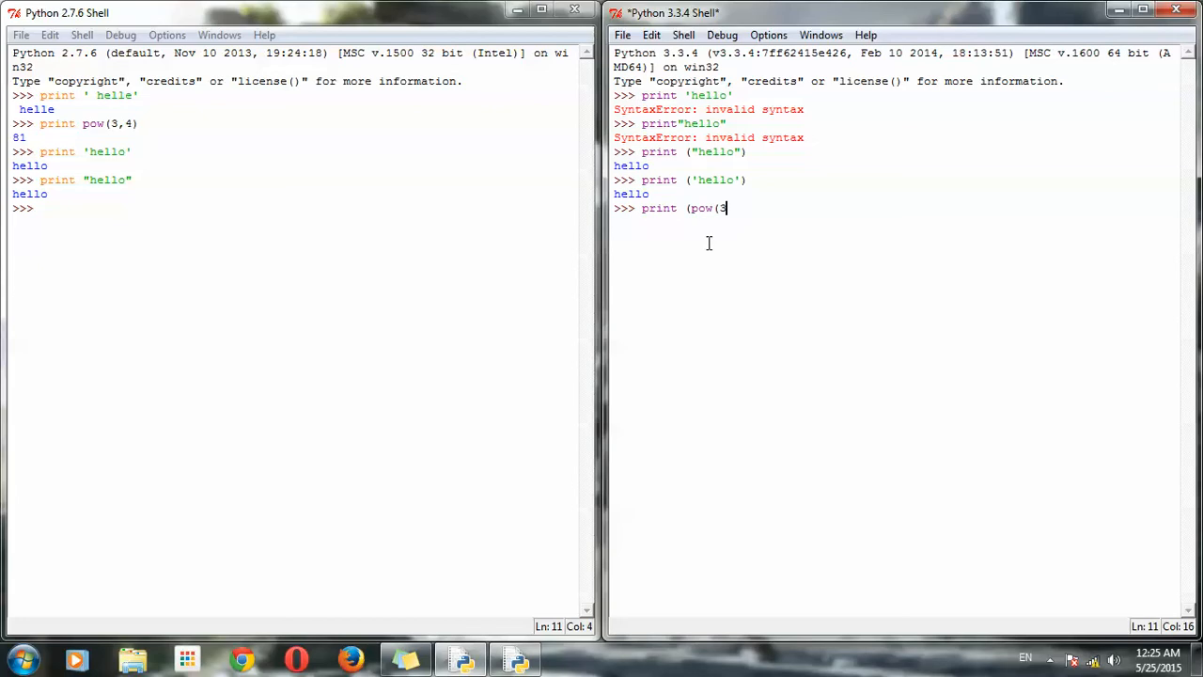
pyautogui.write(',4)')
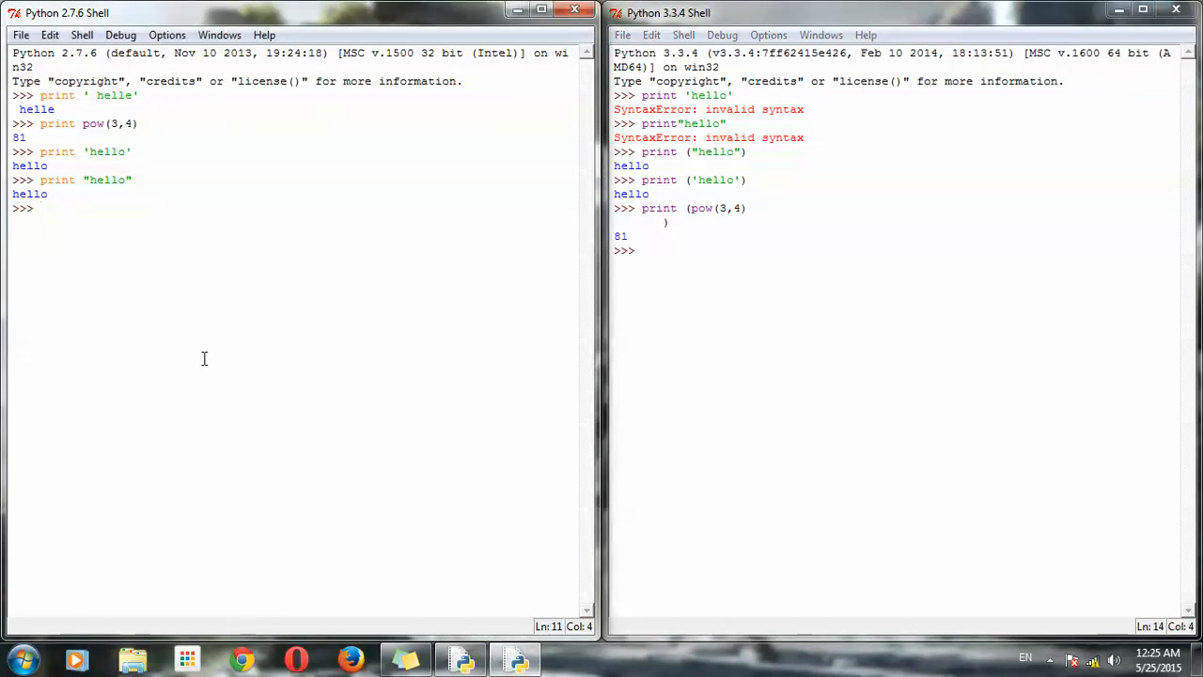
pyautogui.write('print')
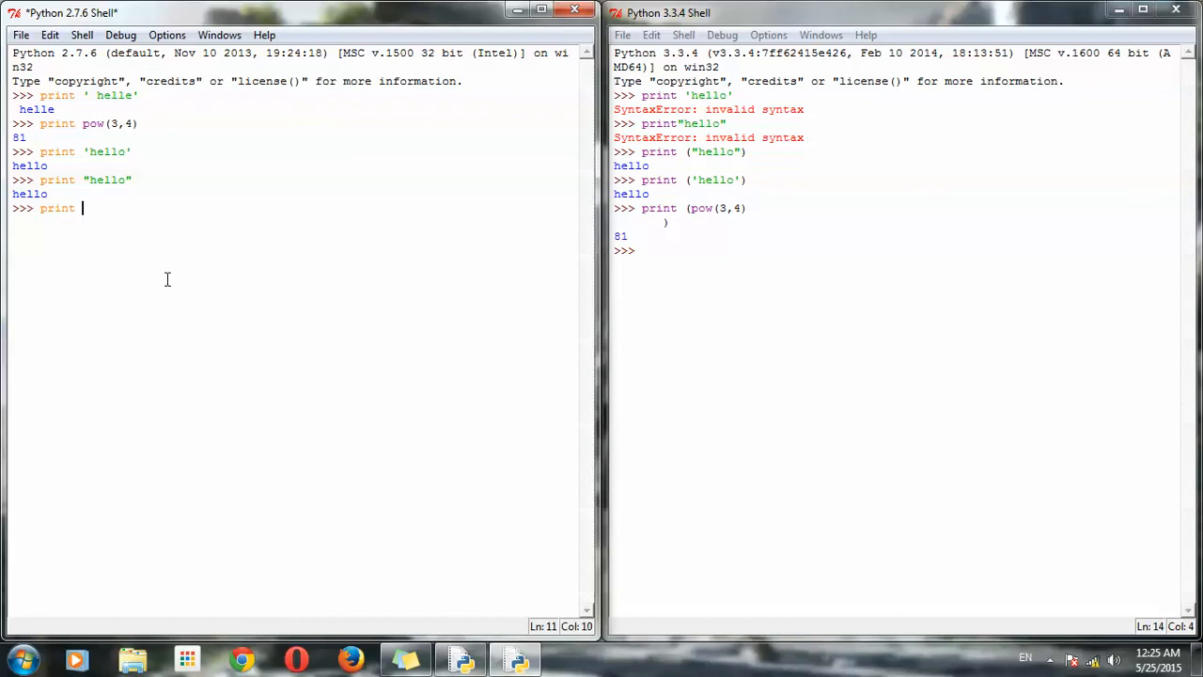
# Enter print pow(3,4) in the 2.7 shell, printing 81 again.
pyautogui.write('pow(3,4')
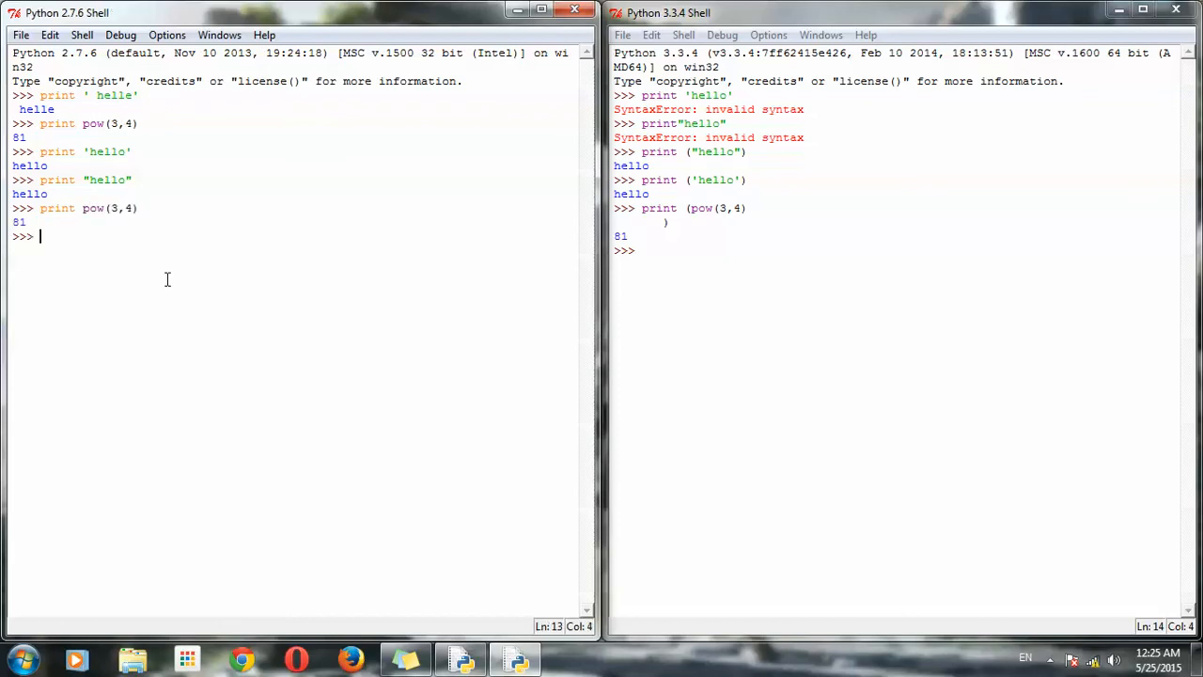
pyautogui.moveTo(420, 385)
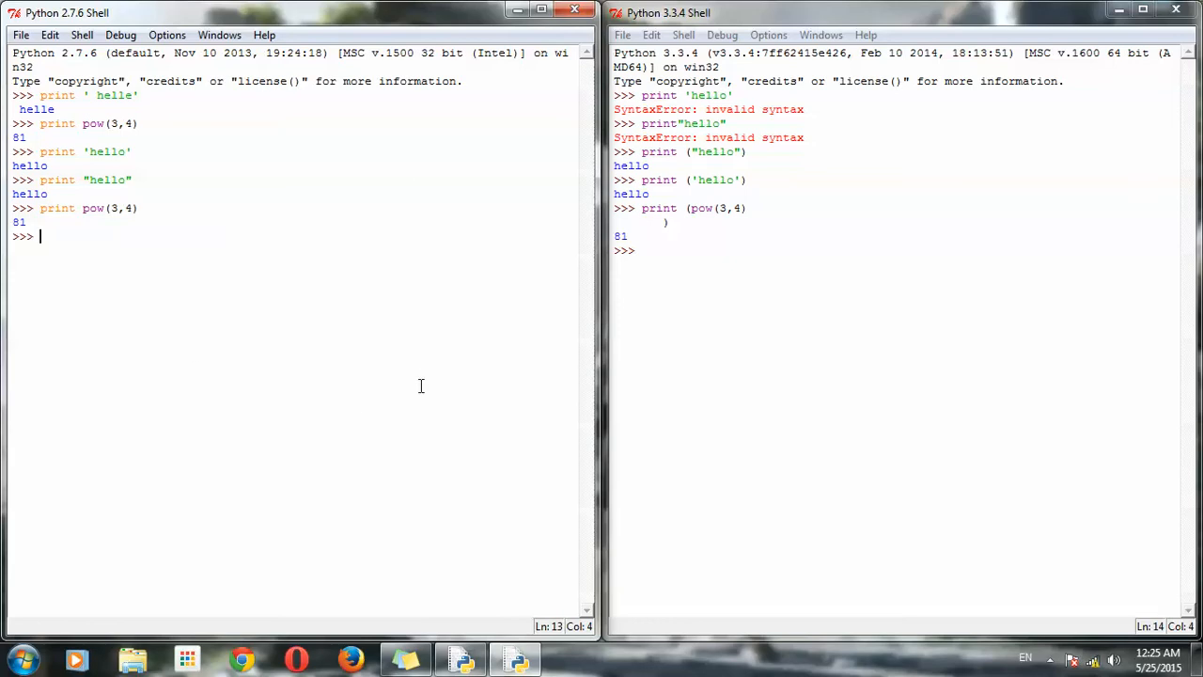
pyautogui.moveTo(120, 103)
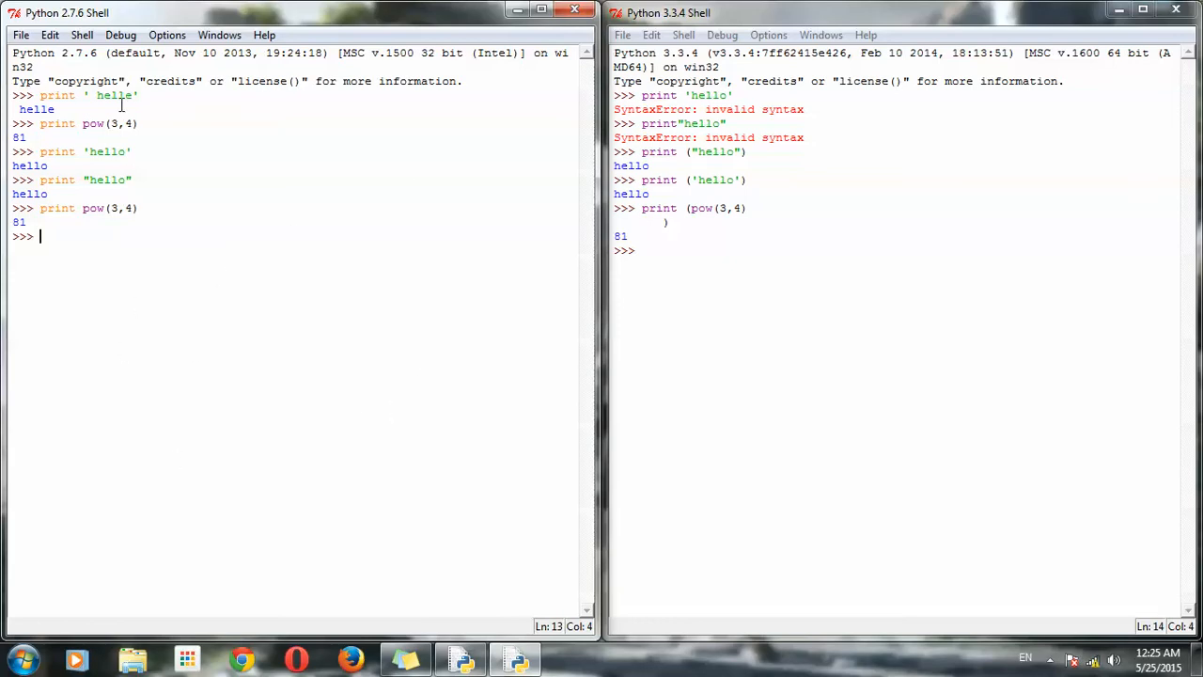
pyautogui.click(20, 35)
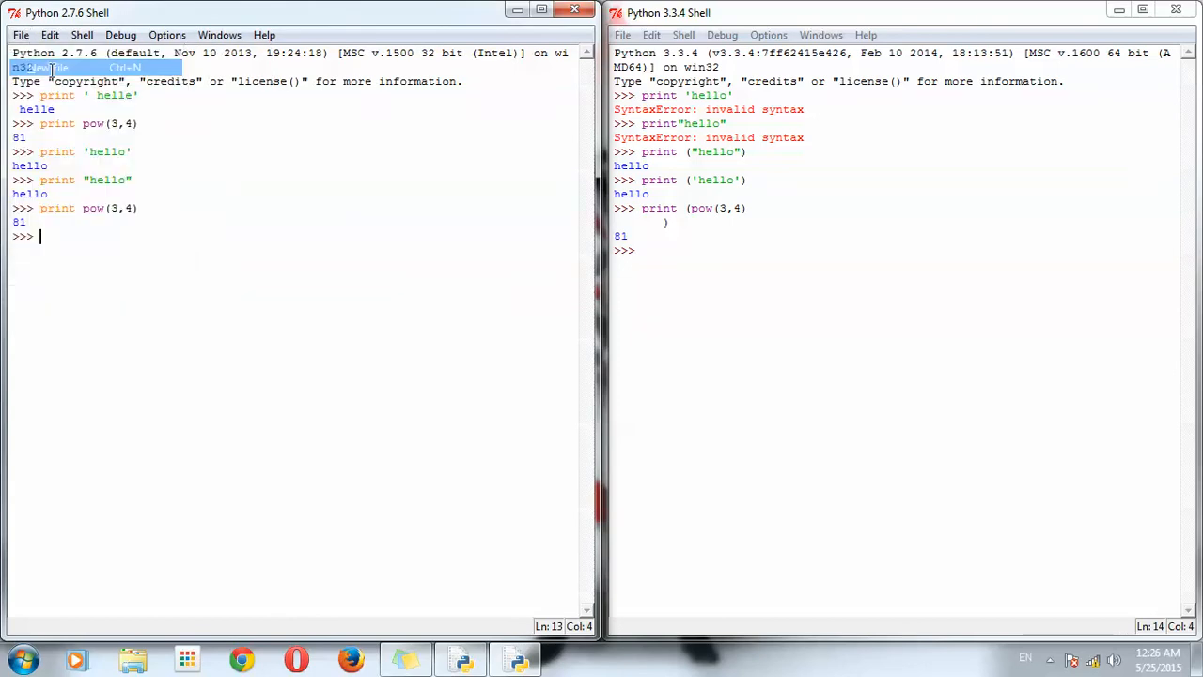
# In the new script, write the function header def tr():, fixing a typo.
pyautogui.click(59, 66)
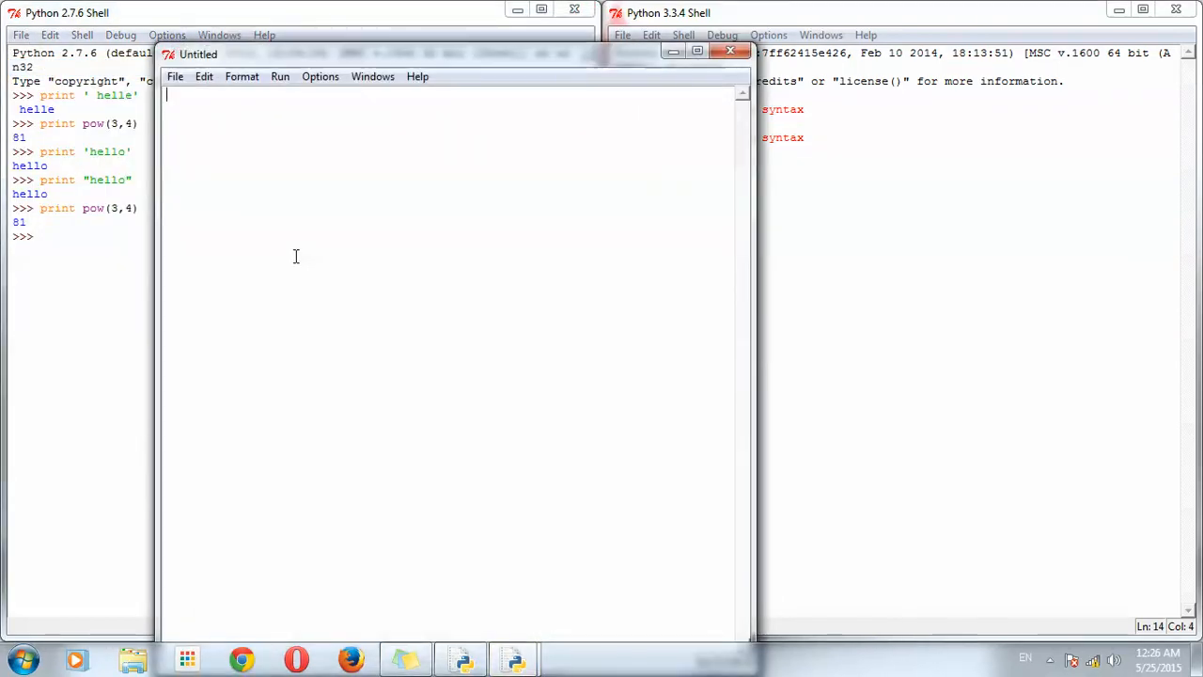
pyautogui.write('def')
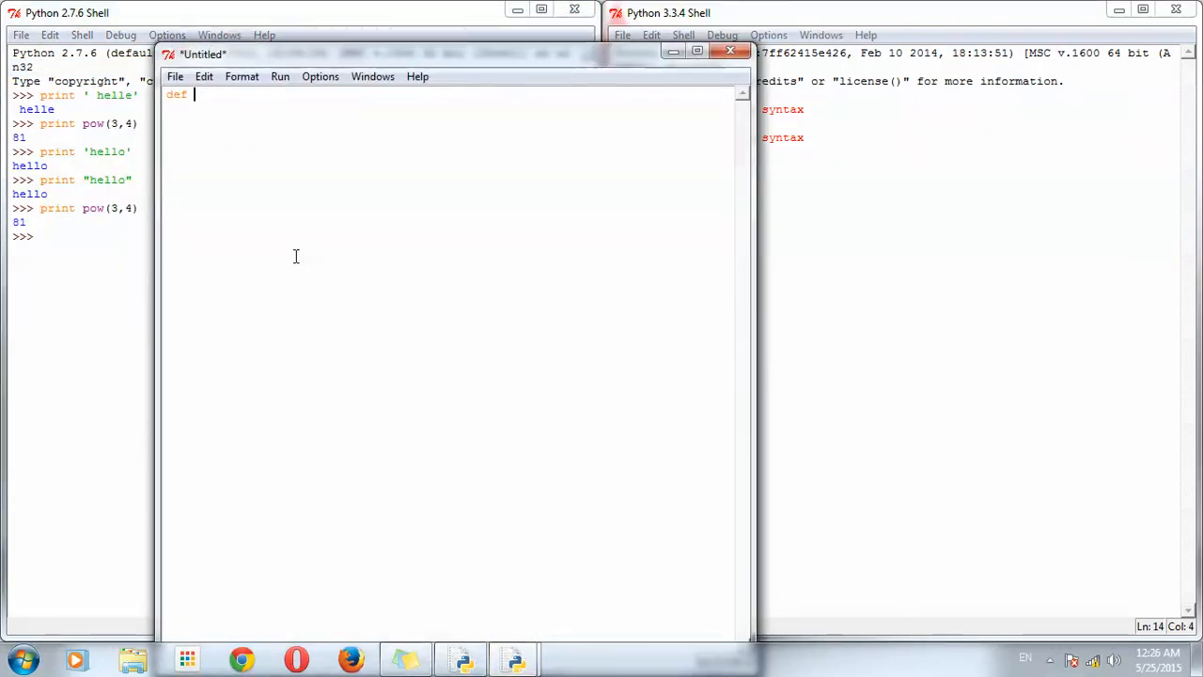
pyautogui.write('try(')
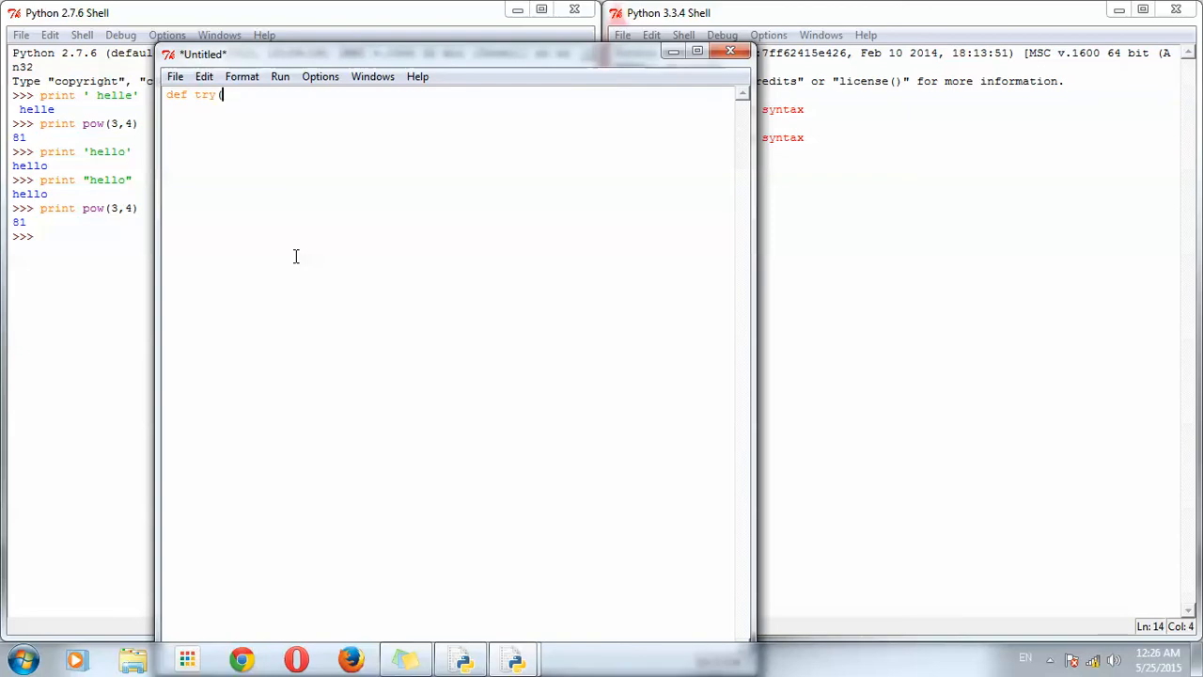
pyautogui.press('backspace')
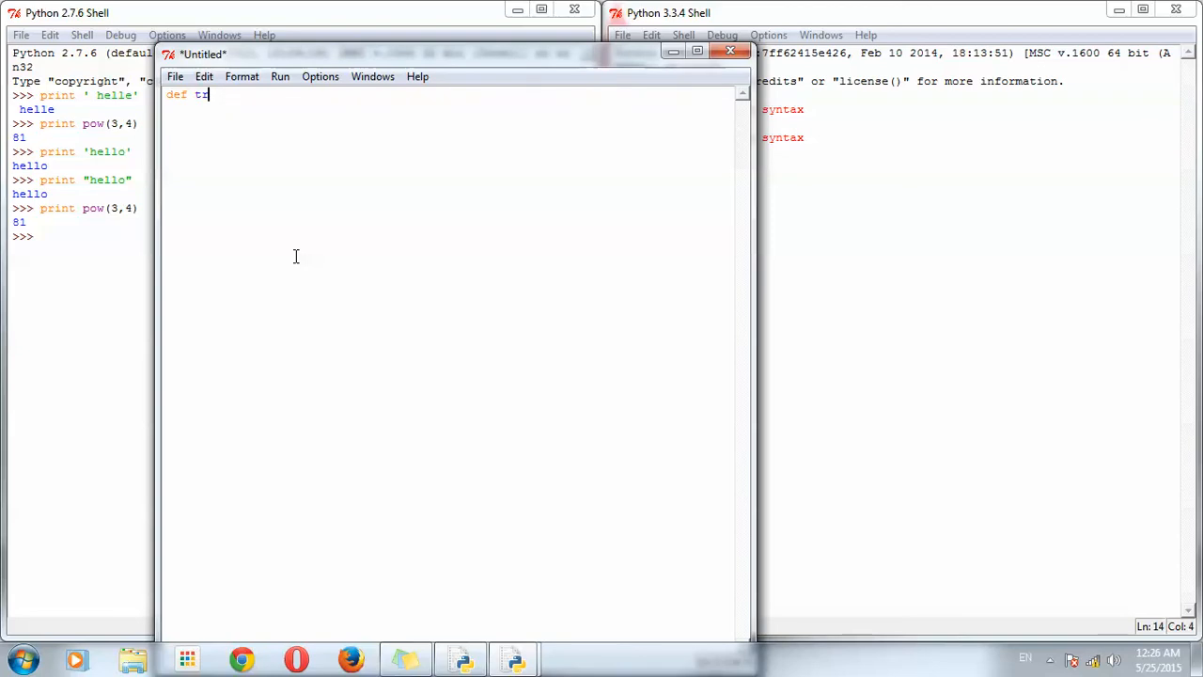
pyautogui.write('()')
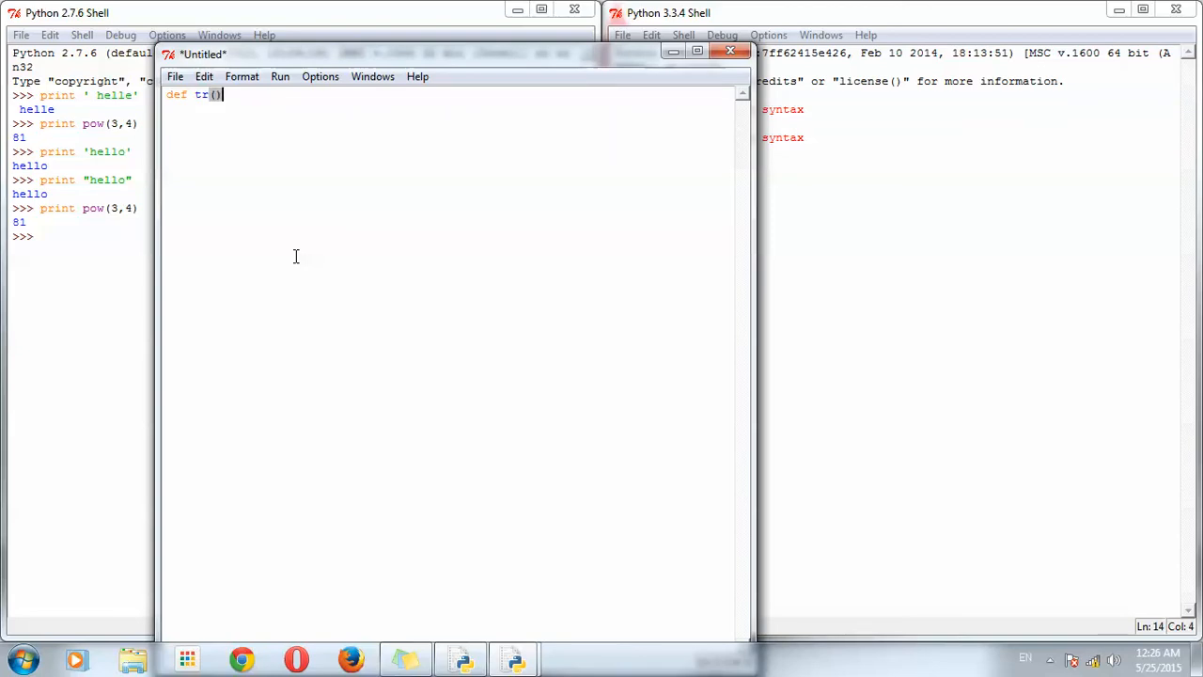
pyautogui.write(':')
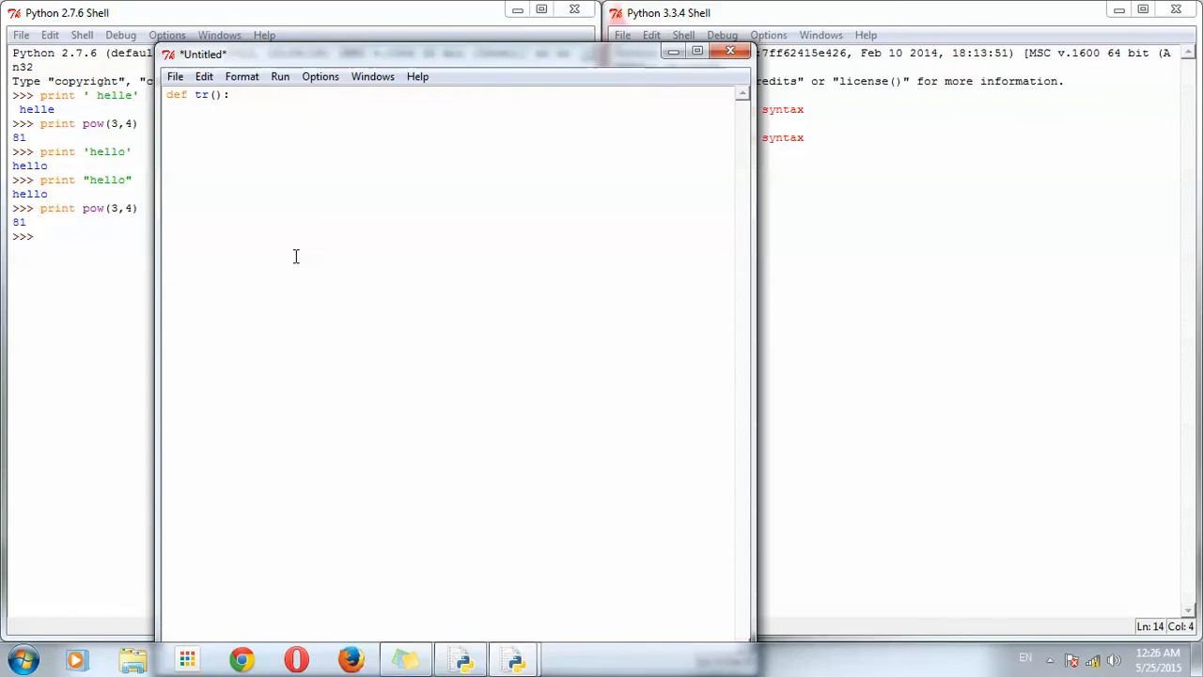
# Add a for loop over range (1,3) that prints "hey there".
pyautogui.write('f')
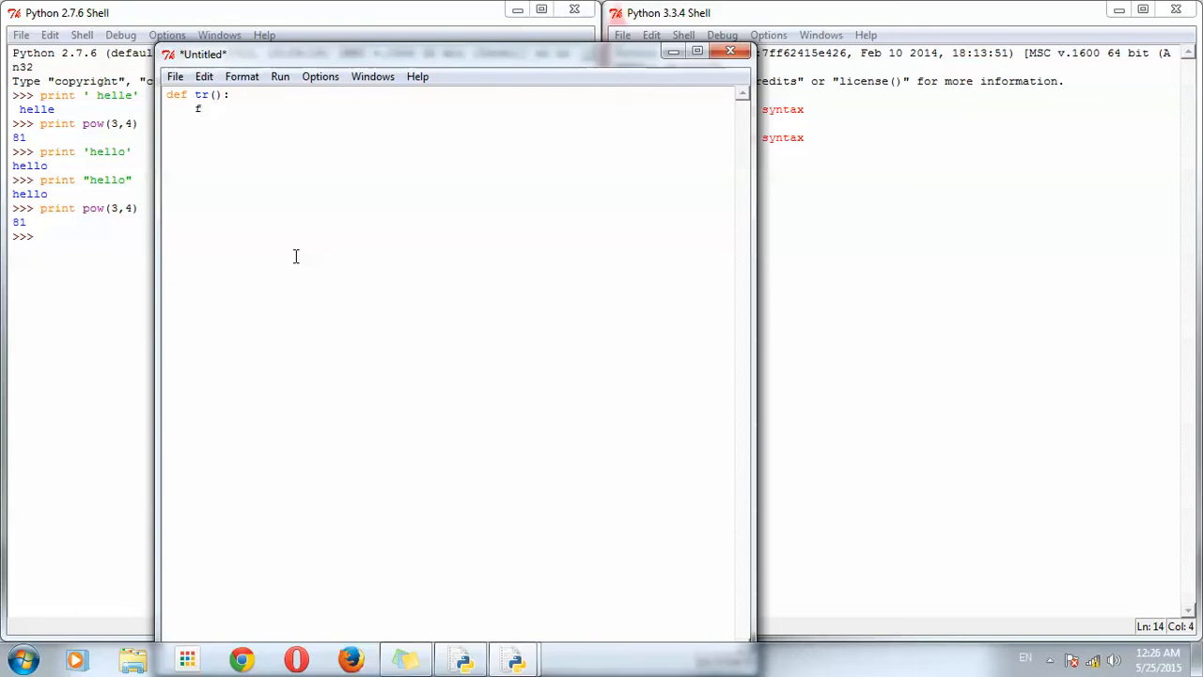
pyautogui.write('or i in')
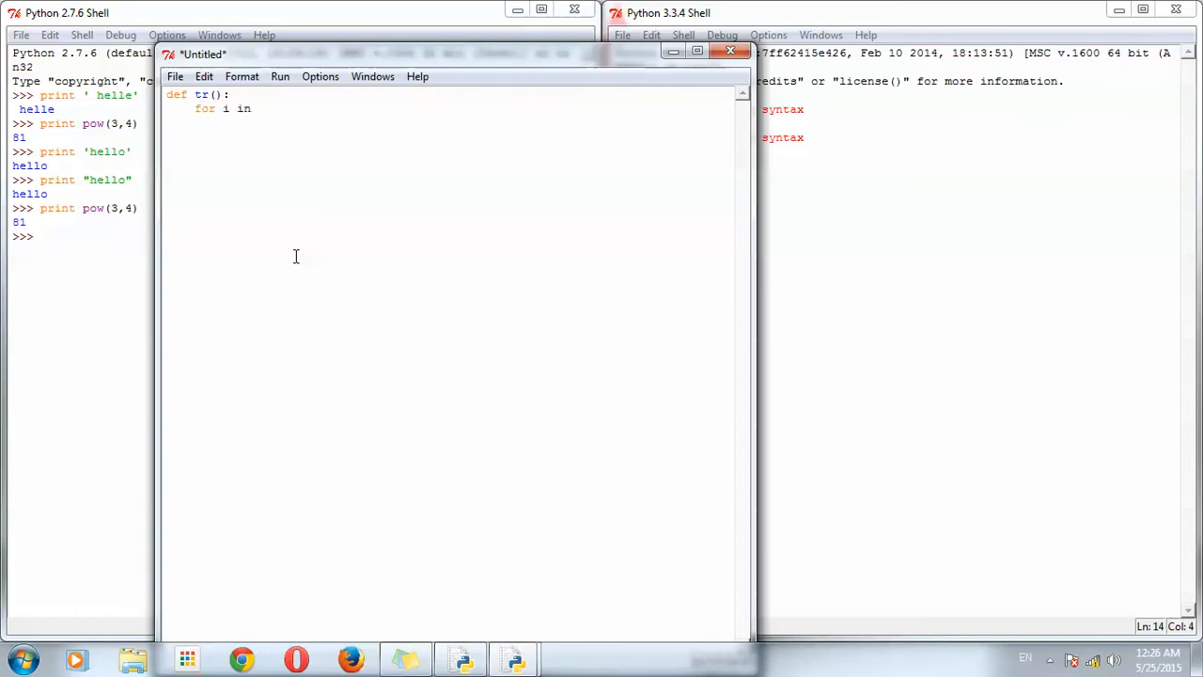
pyautogui.write('range')
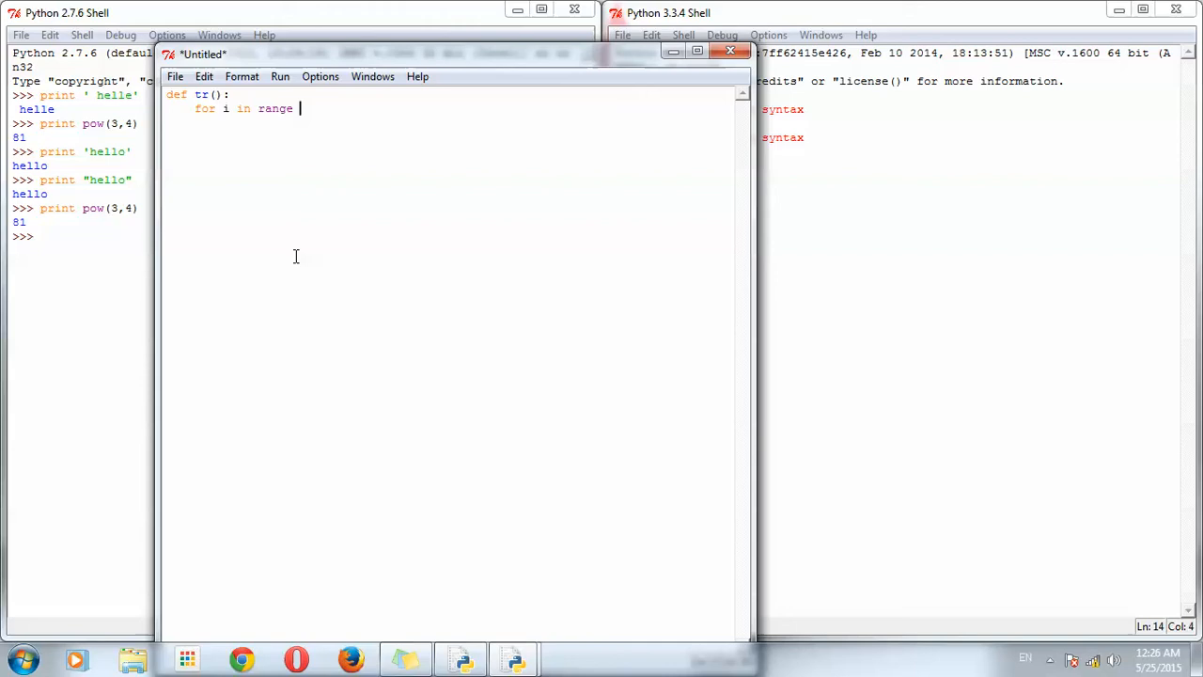
pyautogui.write('(')
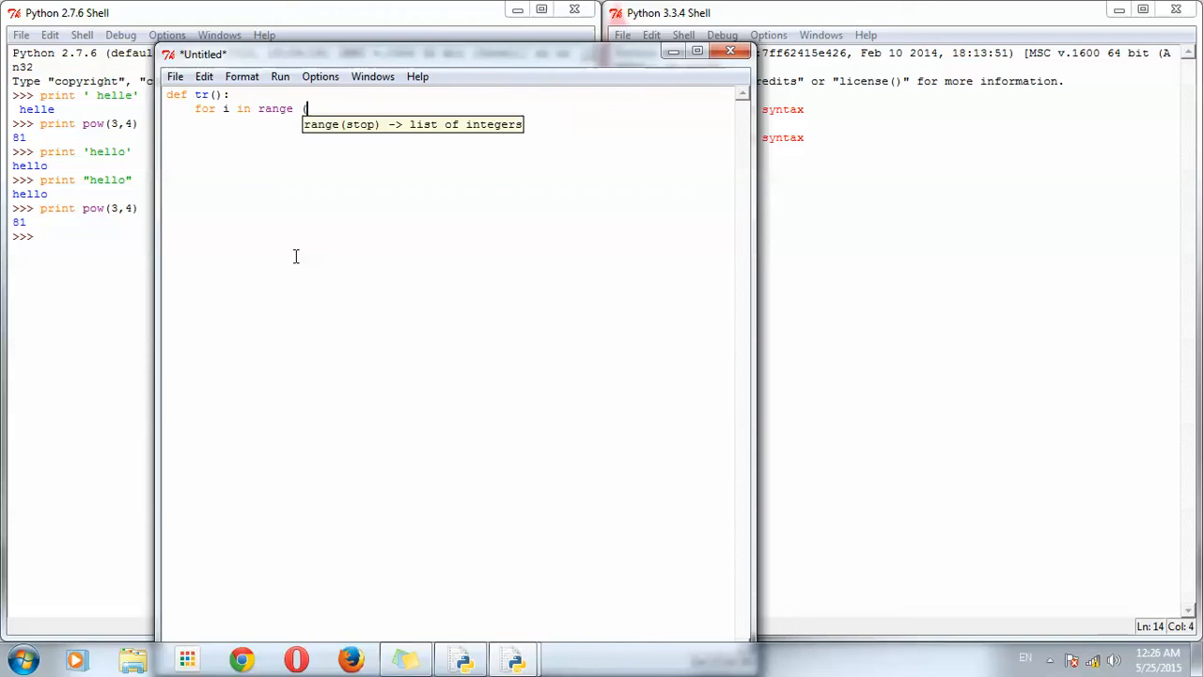
pyautogui.write('1,3)')
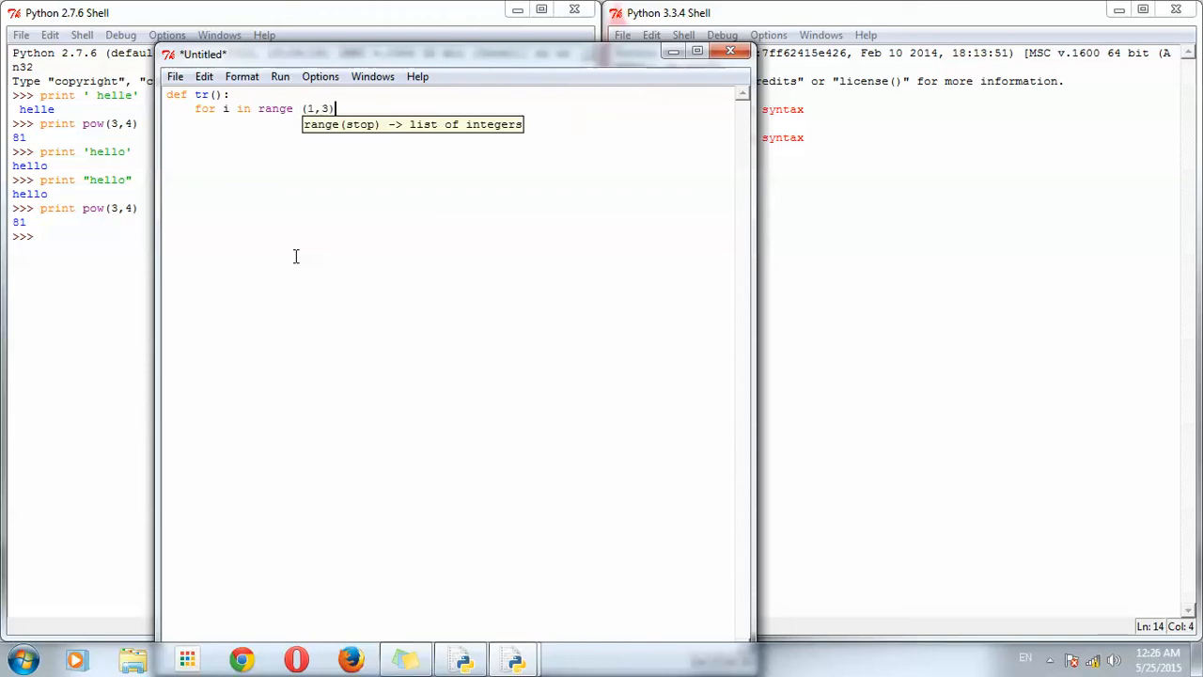
pyautogui.press('enter')
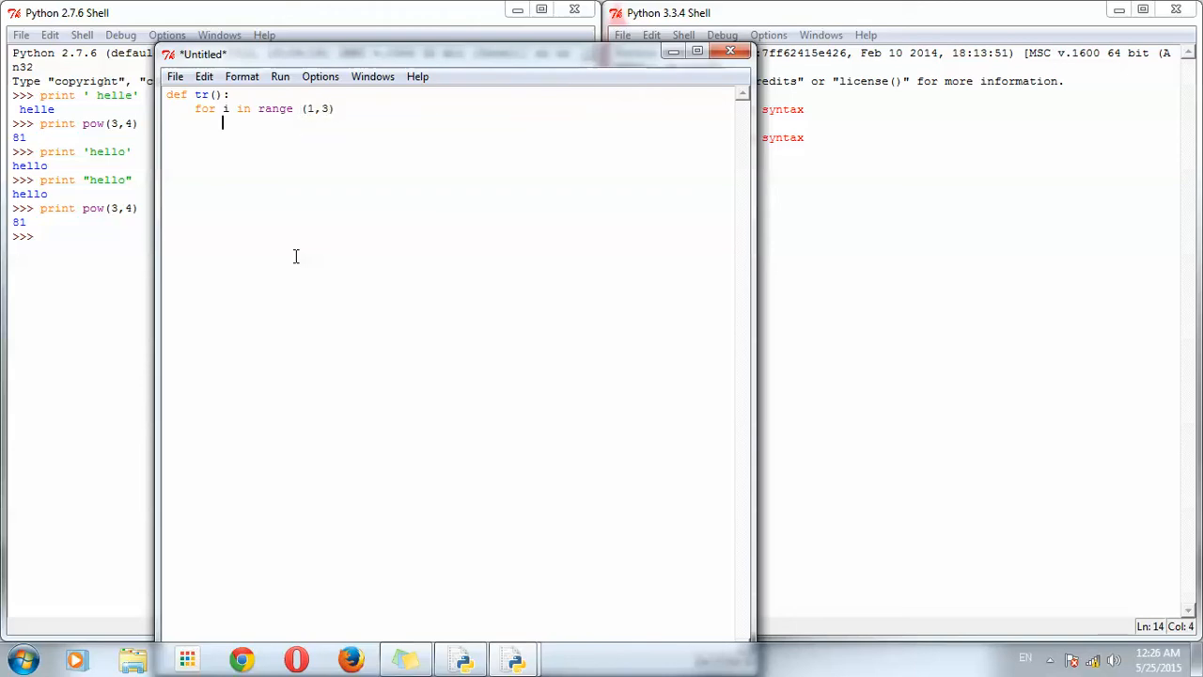
pyautogui.write('print "')
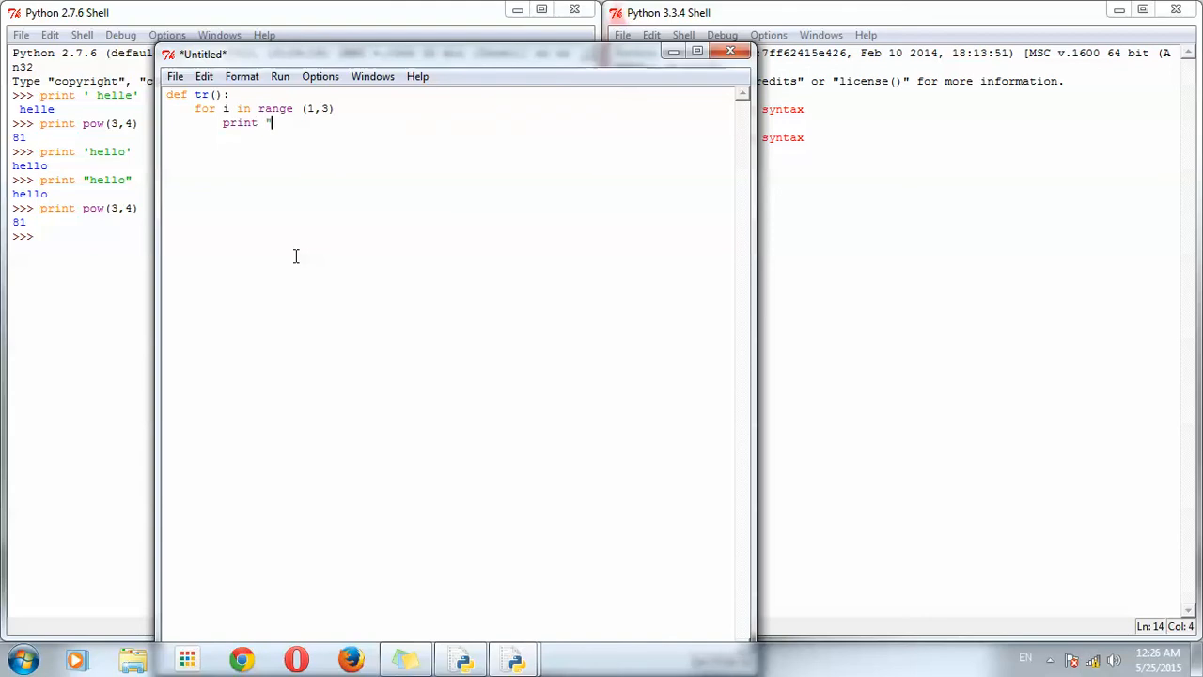
pyautogui.write('hey"')
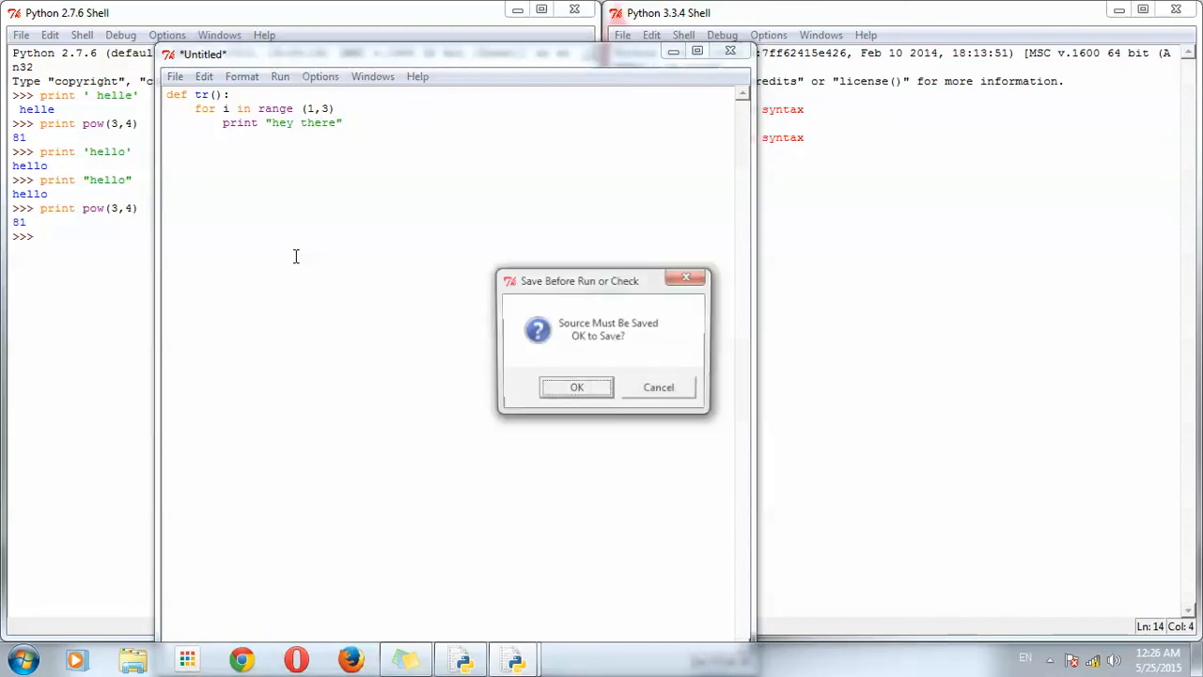
# Save the script as t on the Desktop, add the missing colon, and rerun it.
pyautogui.click(576, 386)
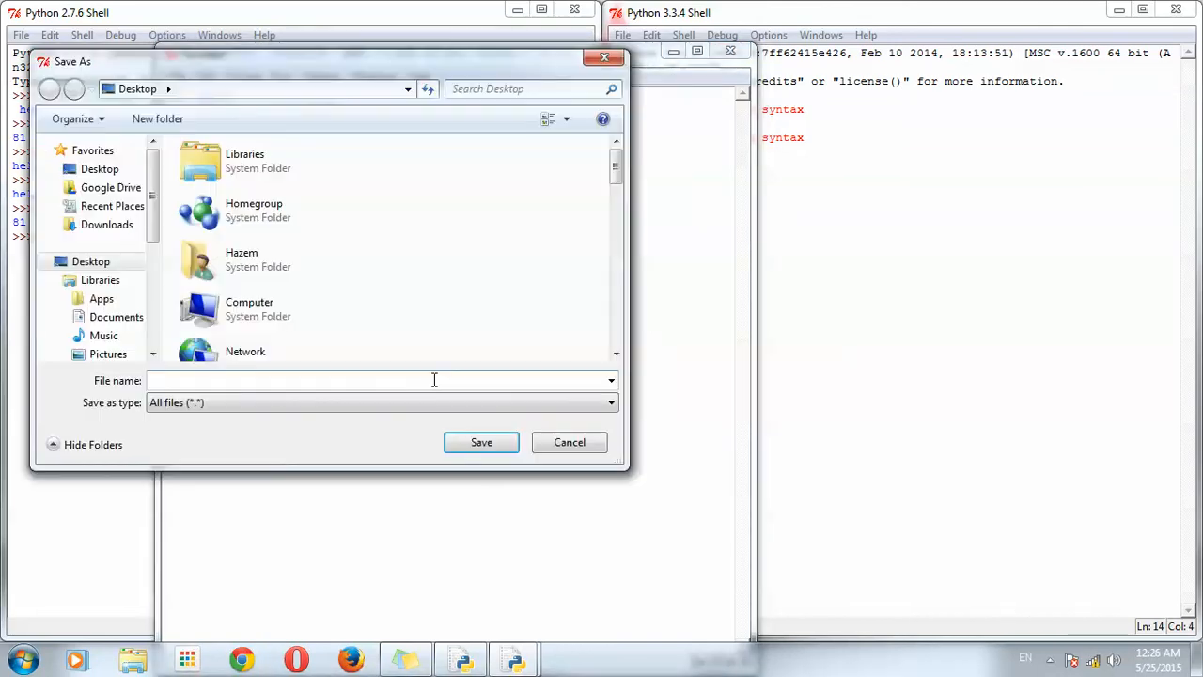
pyautogui.click(481, 442)
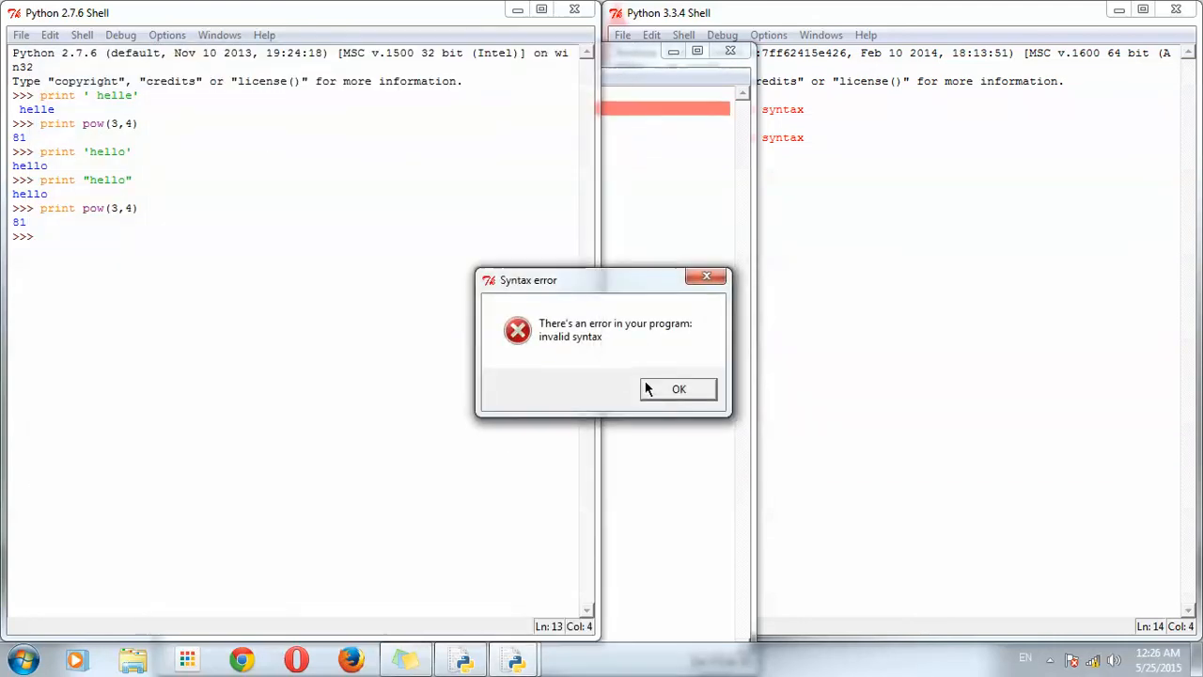
pyautogui.click(679, 389)
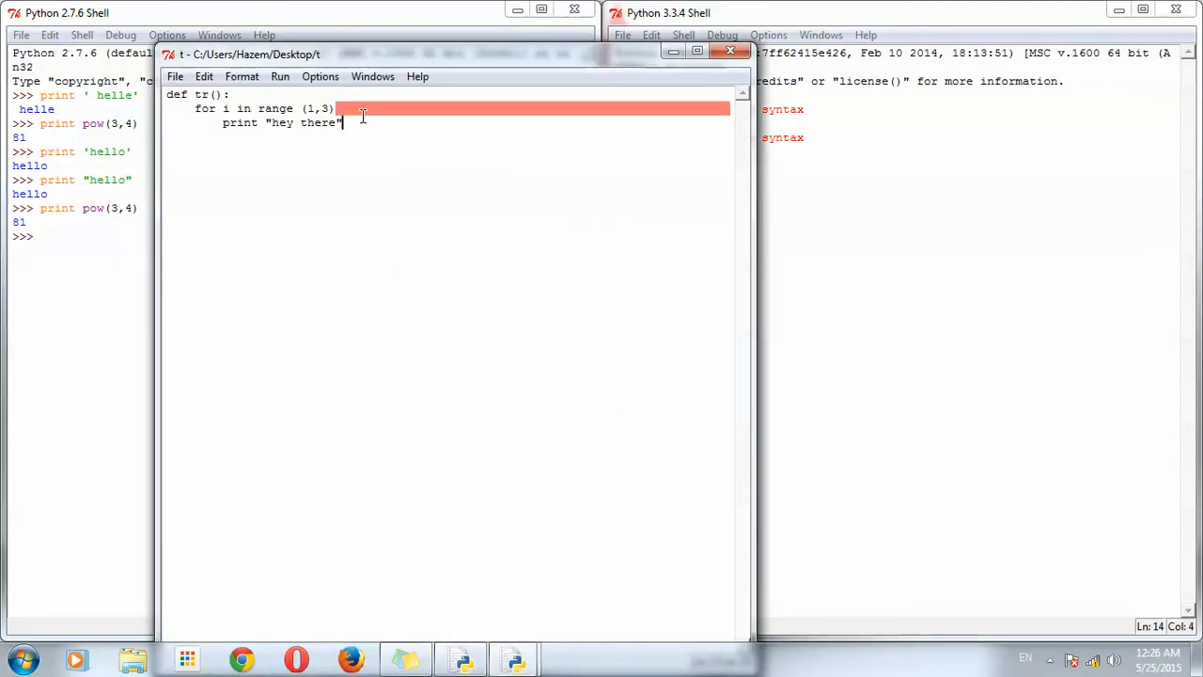
pyautogui.write(':')
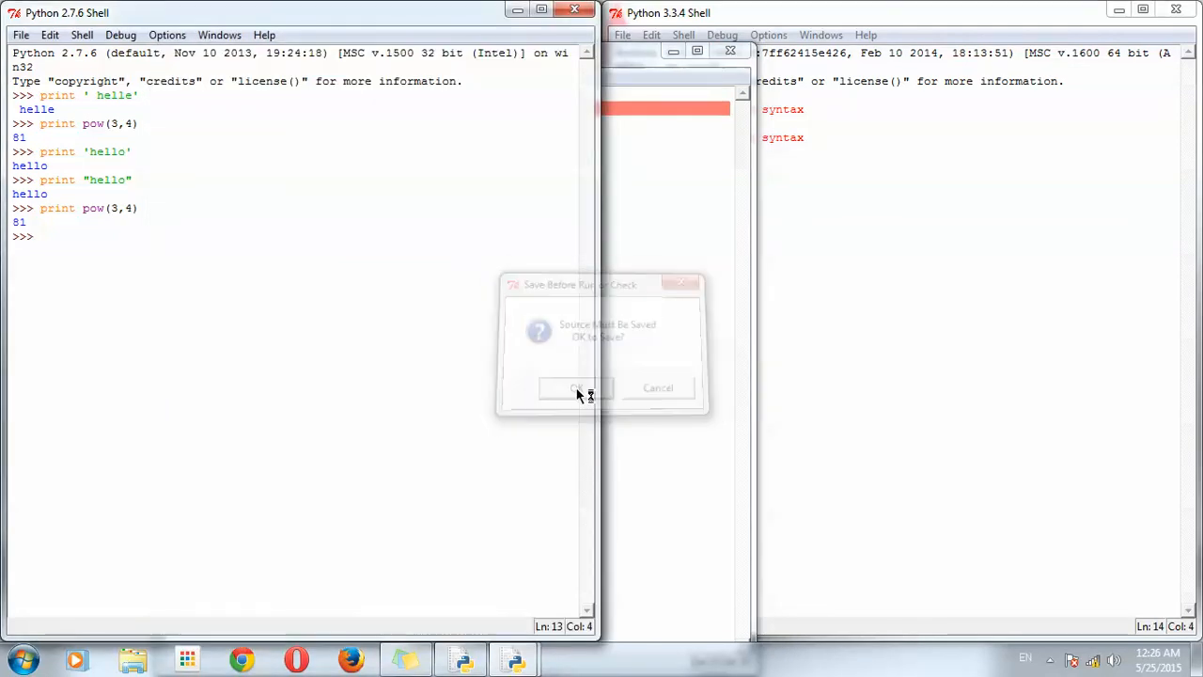
pyautogui.click(576, 387)
pyautogui.write('tr')
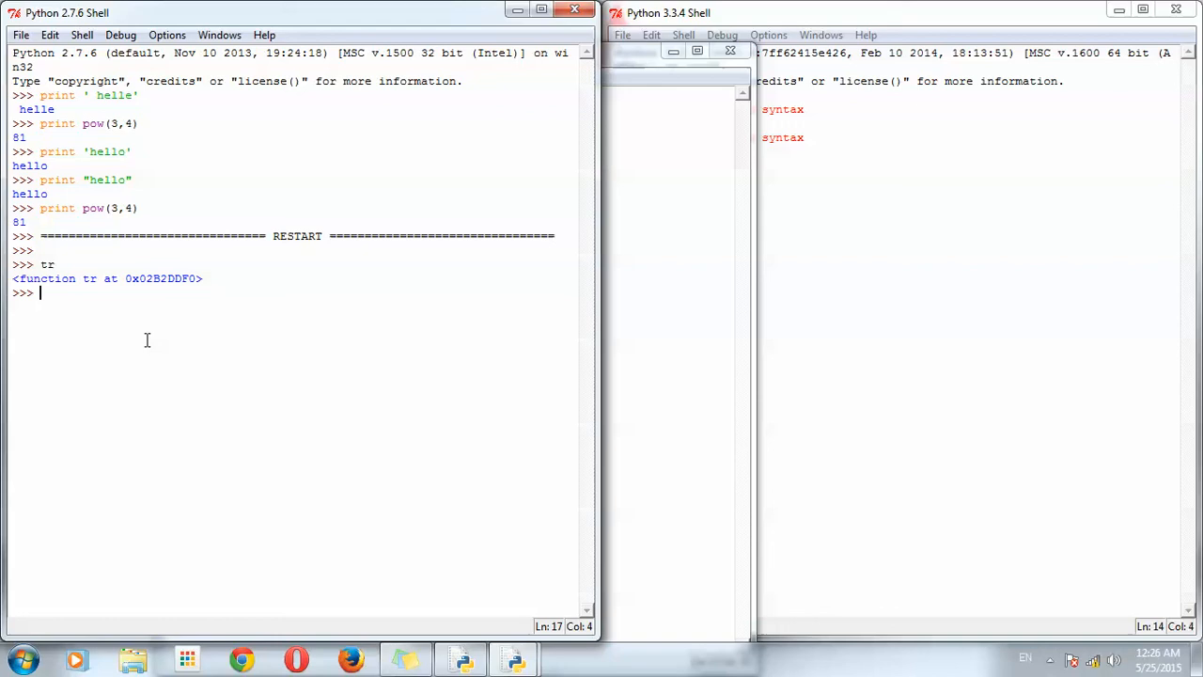
# Call tr() in the 2.7 shell to print "hey there" twice, then select the script code.
pyautogui.doubleClick(163, 278)
pyautogui.write('tr()')
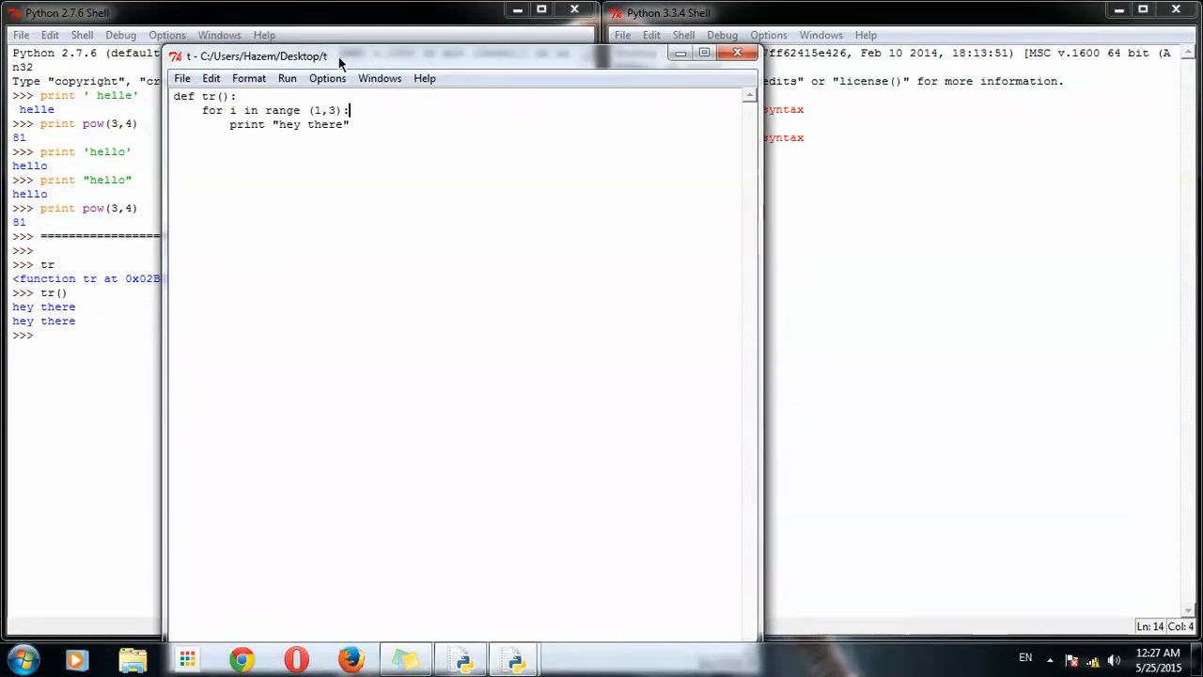
pyautogui.moveTo(257, 56); pyautogui.dragTo(354, 65)
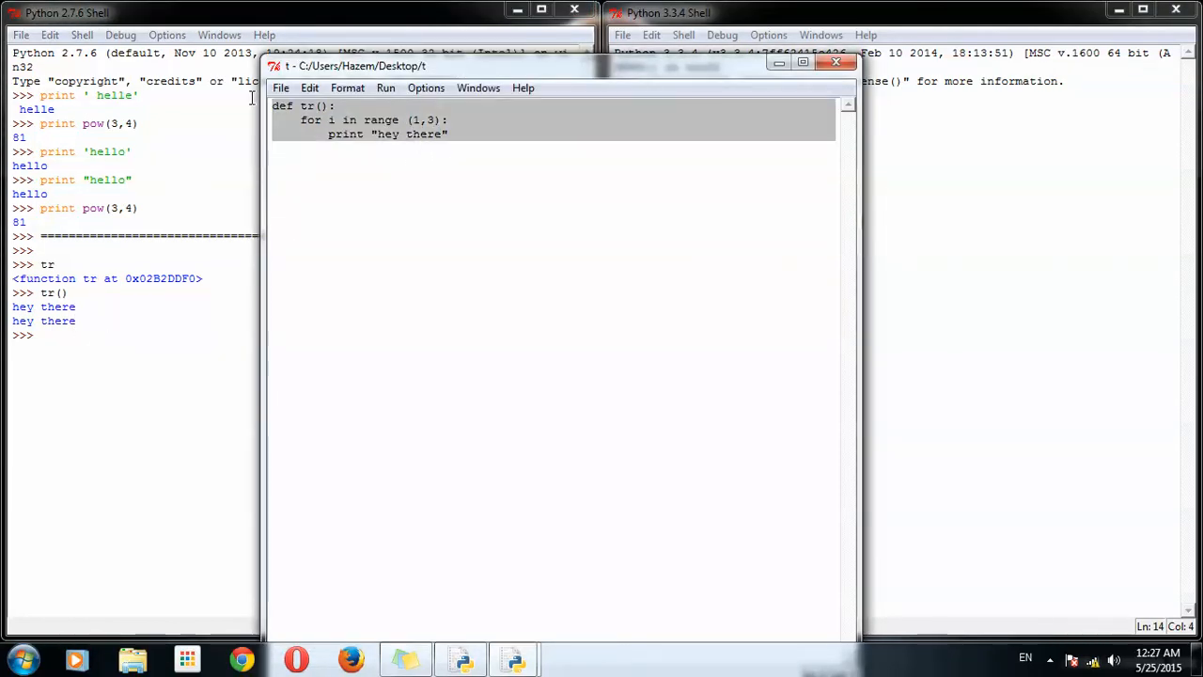
# Copy the tr() code into a new 3.3 script using print ("hey there").
pyautogui.press('F5')
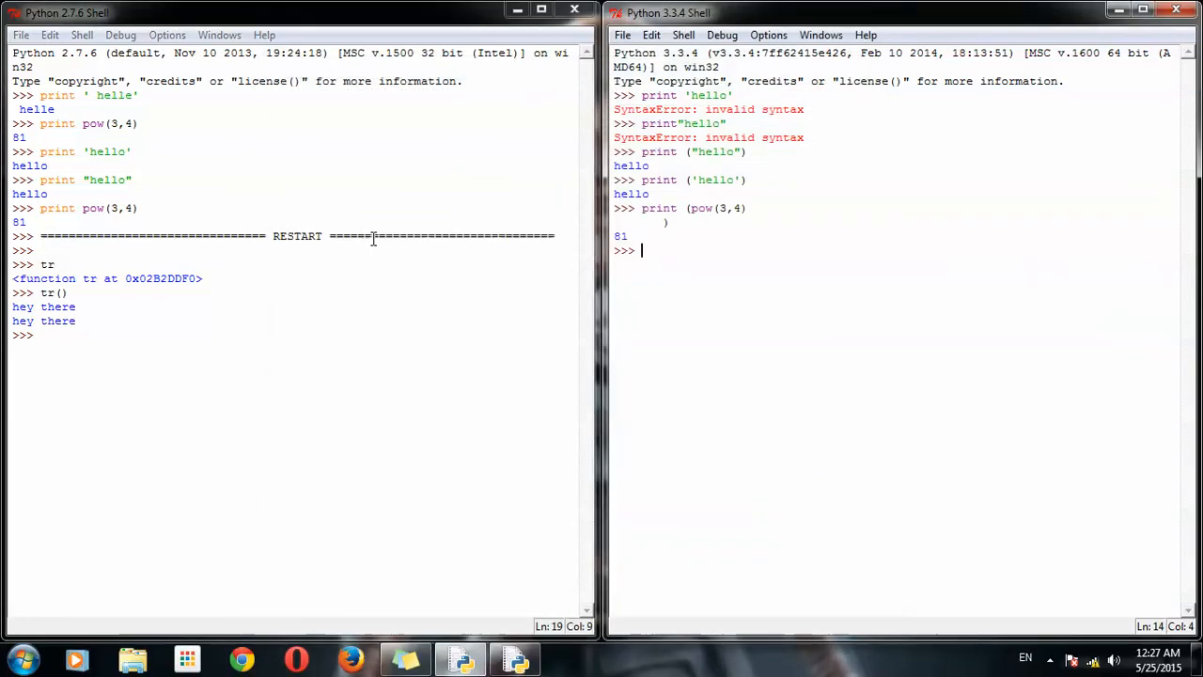
pyautogui.click(621, 35)
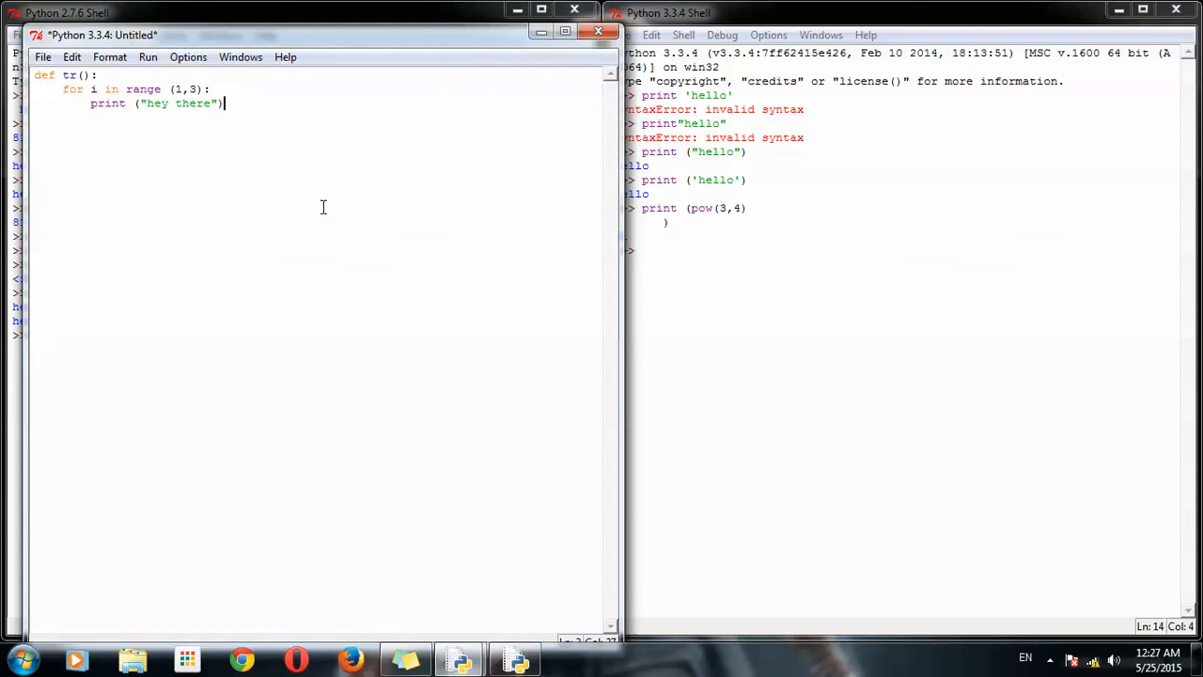
pyautogui.moveTo(183, 263)
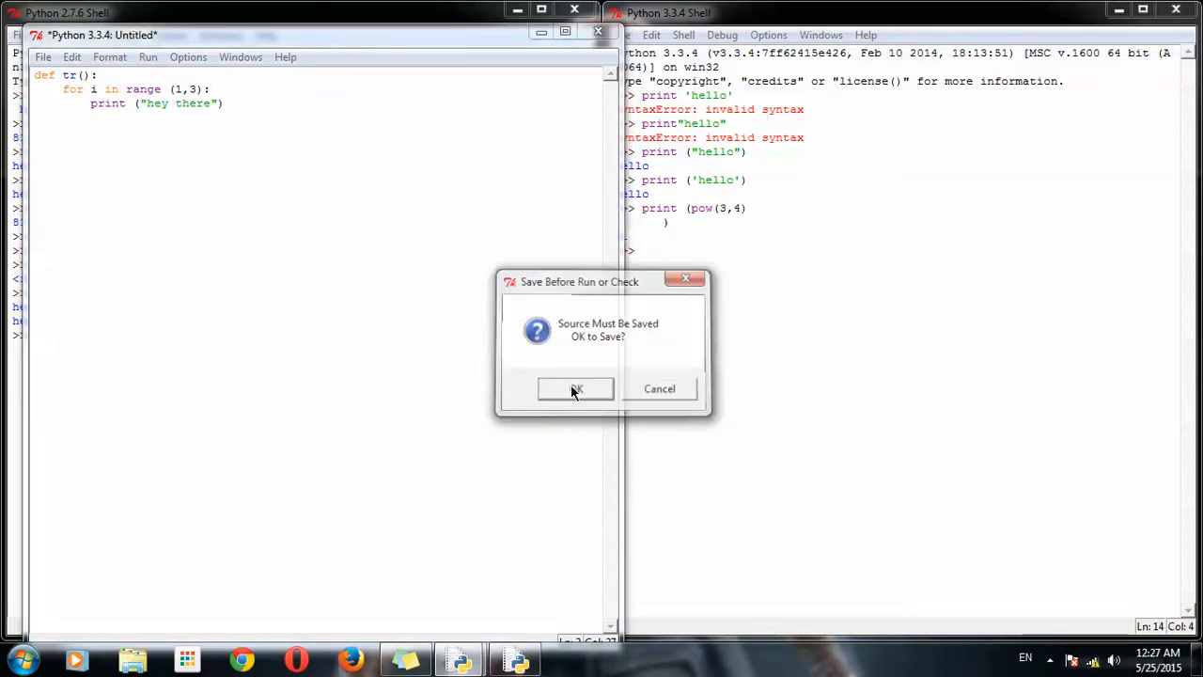
# Save the 3.3 script as t3 on the Desktop and call tr in the restarted shell.
pyautogui.click(576, 389)
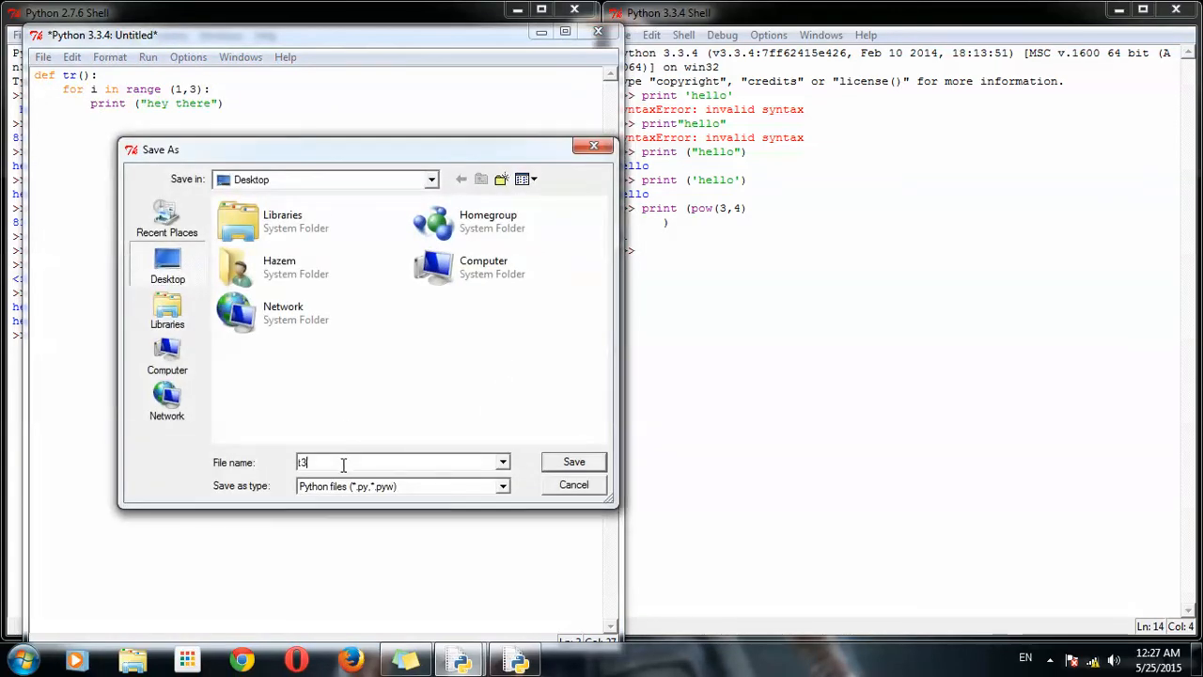
pyautogui.click(573, 461)
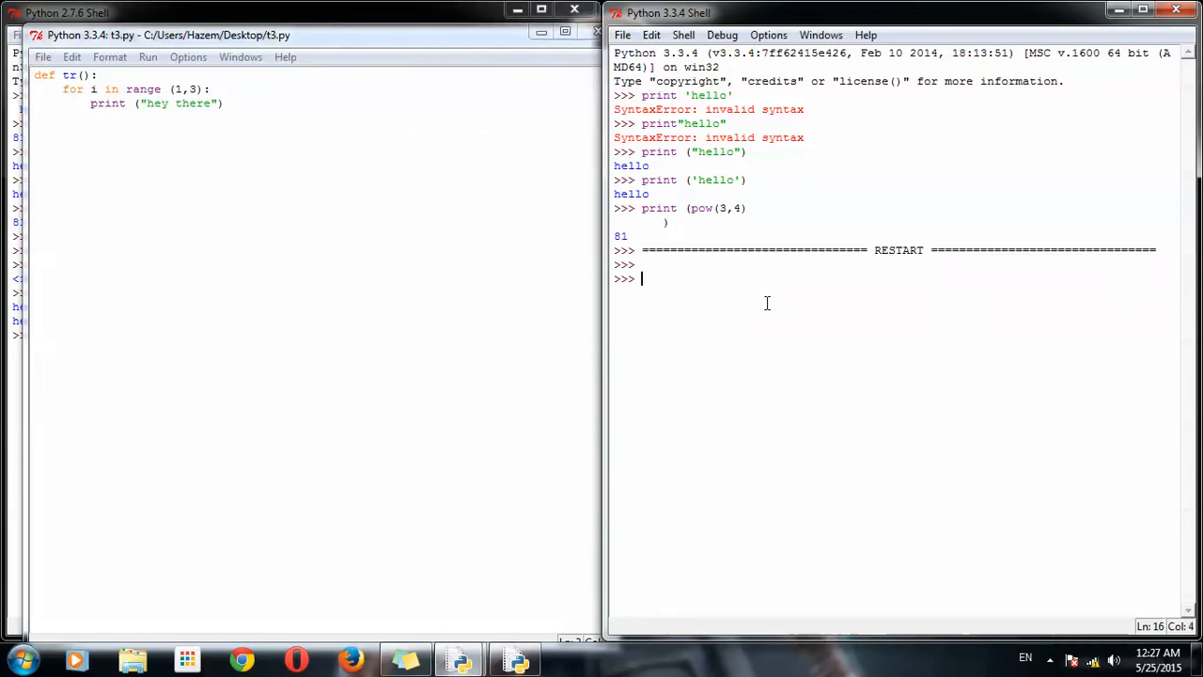
pyautogui.write('tr')
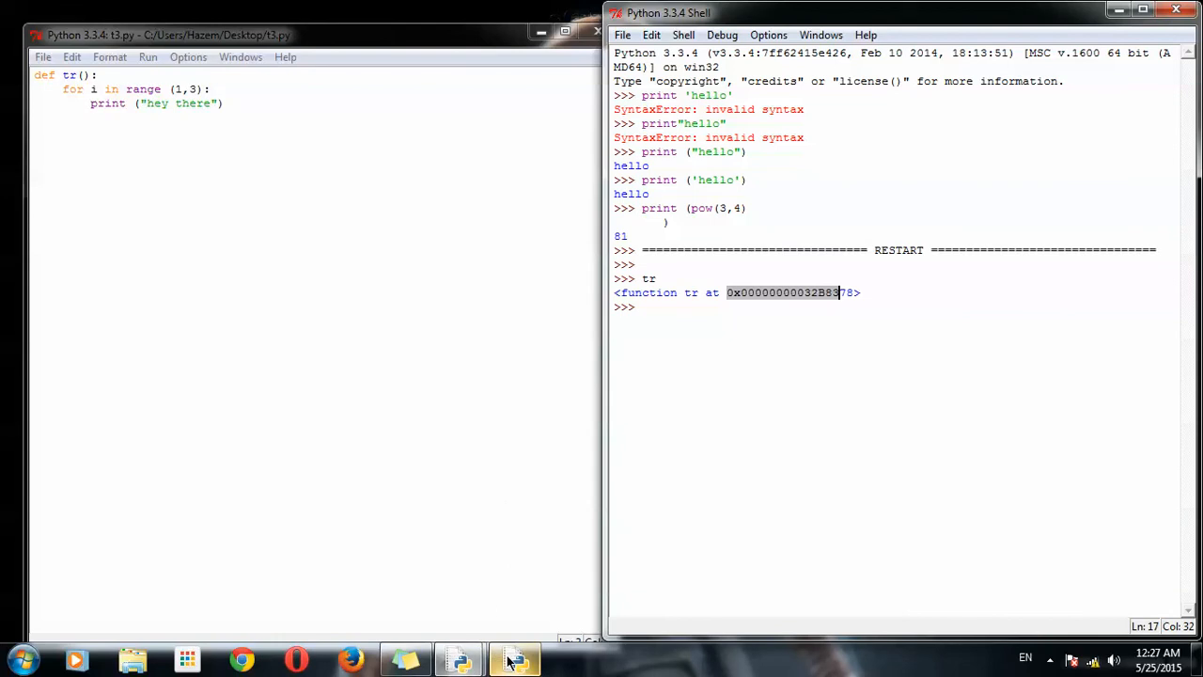
pyautogui.moveTo(514, 658)
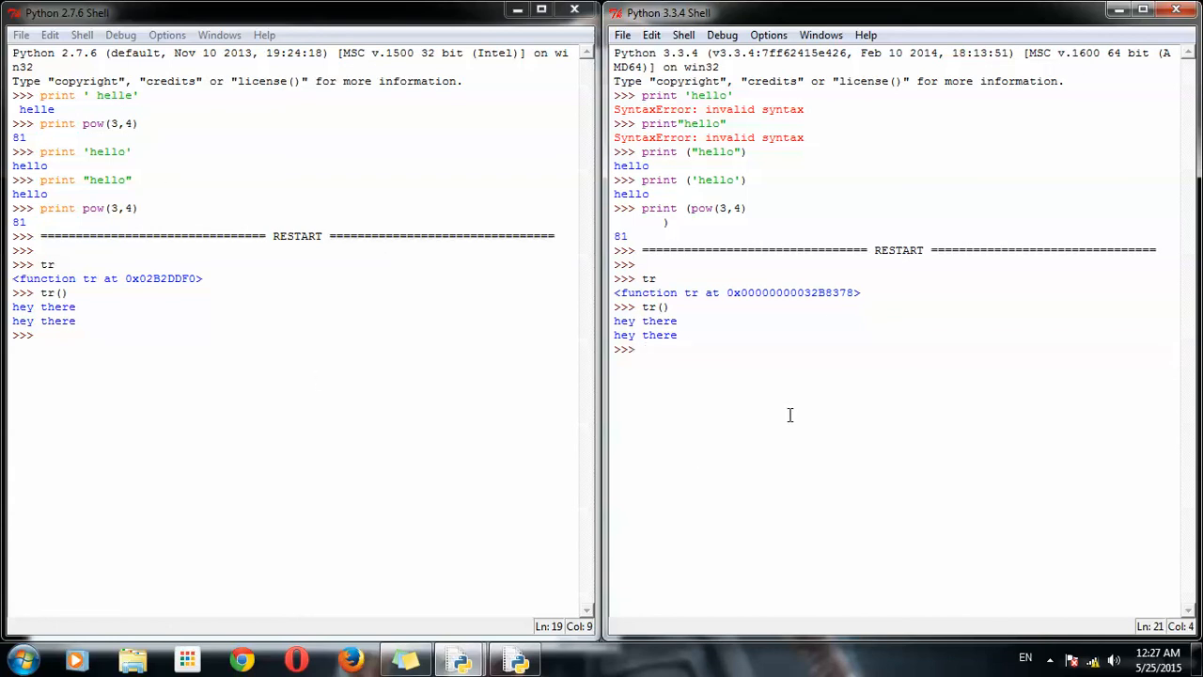
# Evaluate pow(3,4) in the Python 3.3 shell, returning 81.
pyautogui.write('pow')
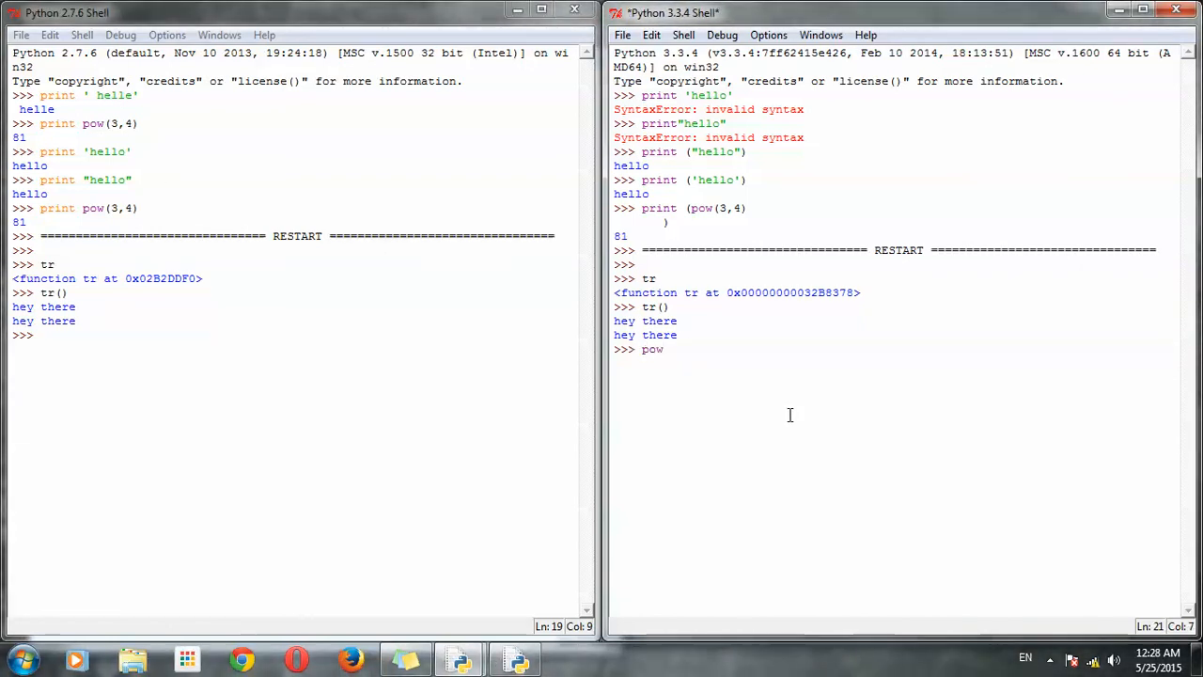
pyautogui.write('(3,4')
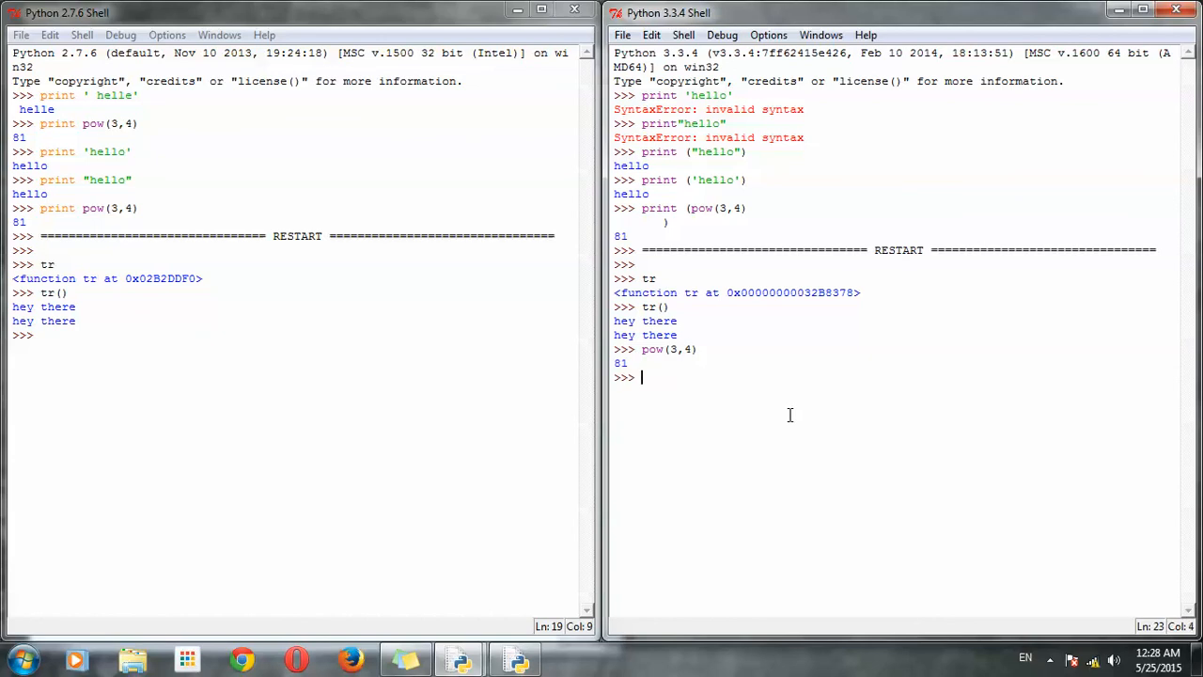
pyautogui.moveTo(96, 99)
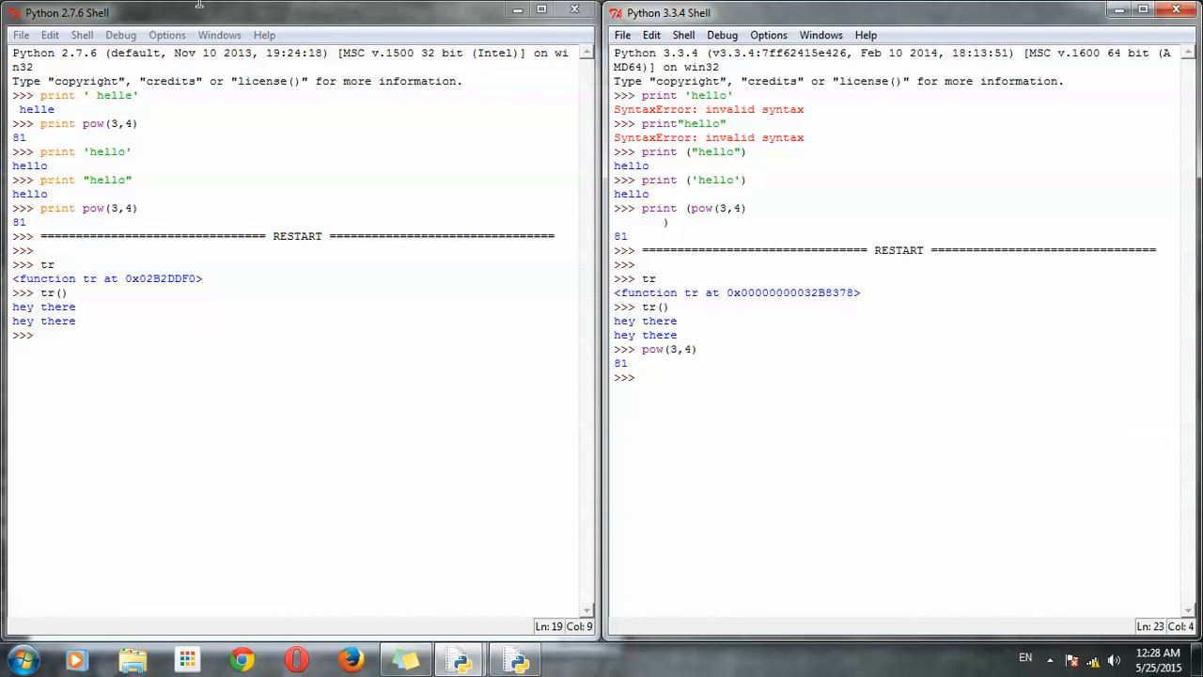
pyautogui.moveTo(411, 195)
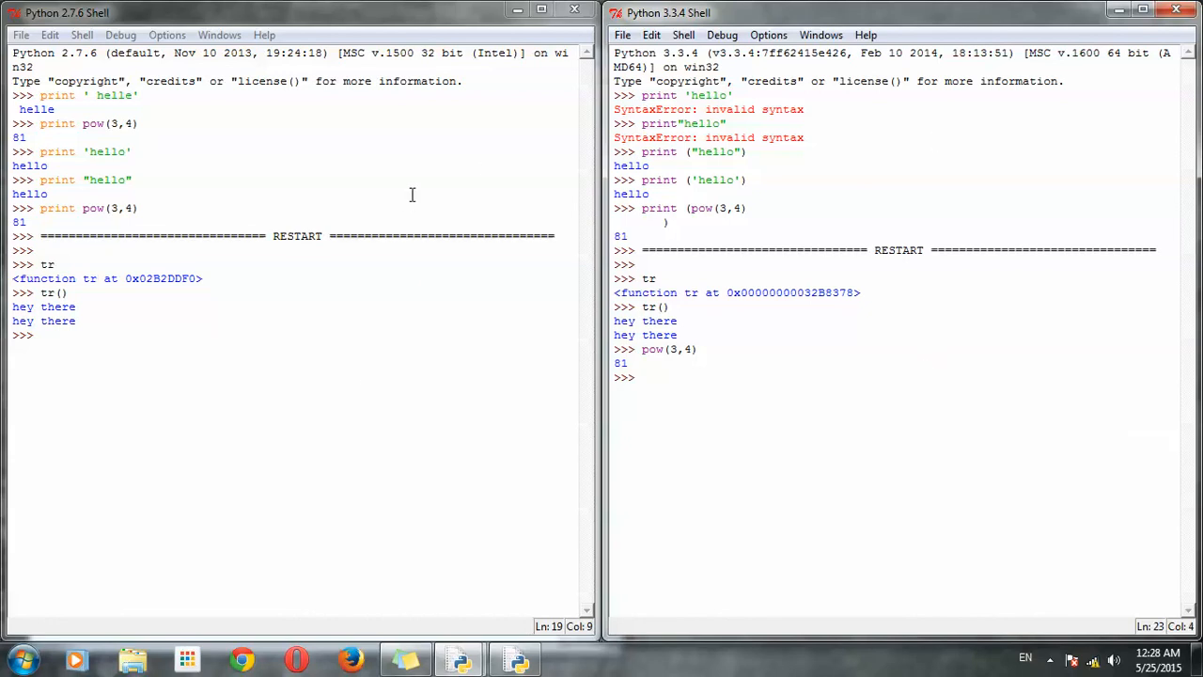